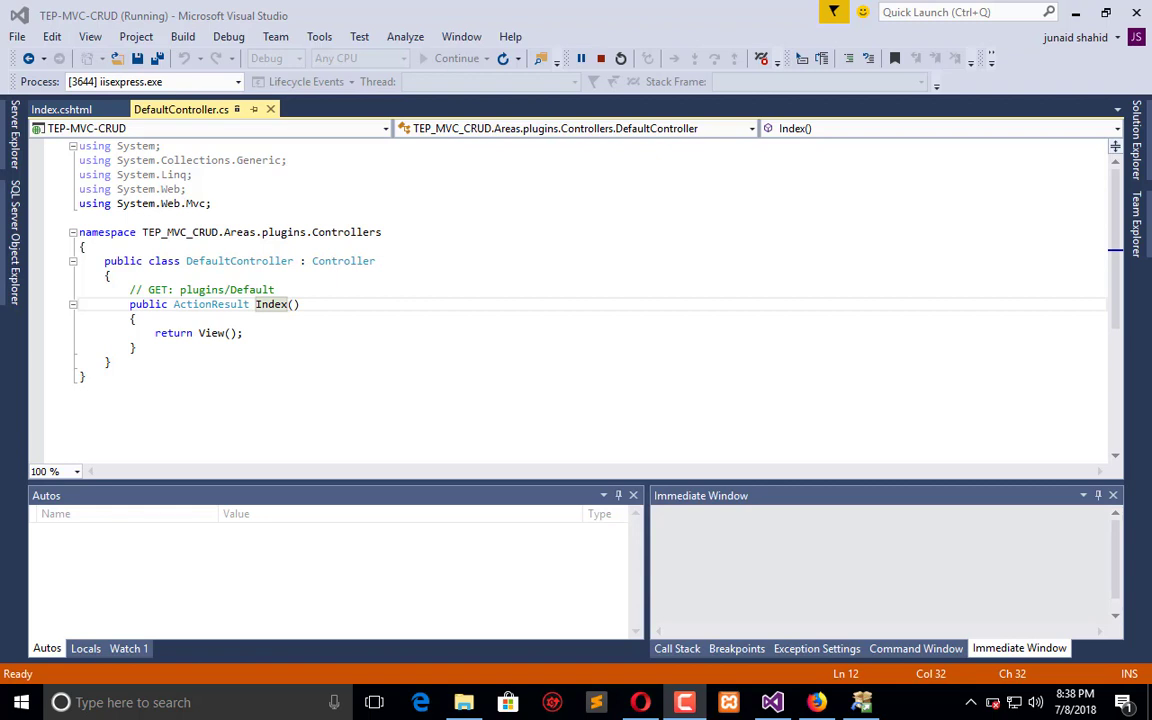
Step: Dismiss the Edit and Continue warning, leaving the TEP-MVC-CRUD app in break mode
{"action": "left_click", "coordinate": [817, 702]}
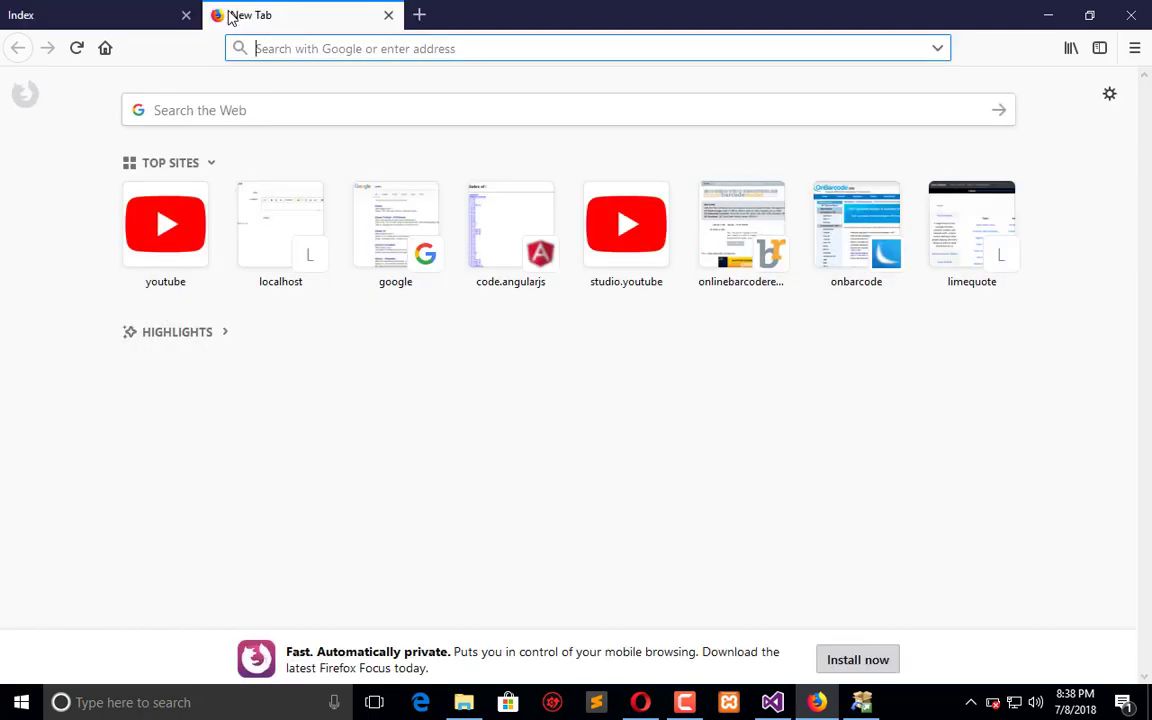
{"action": "key", "text": "Return"}
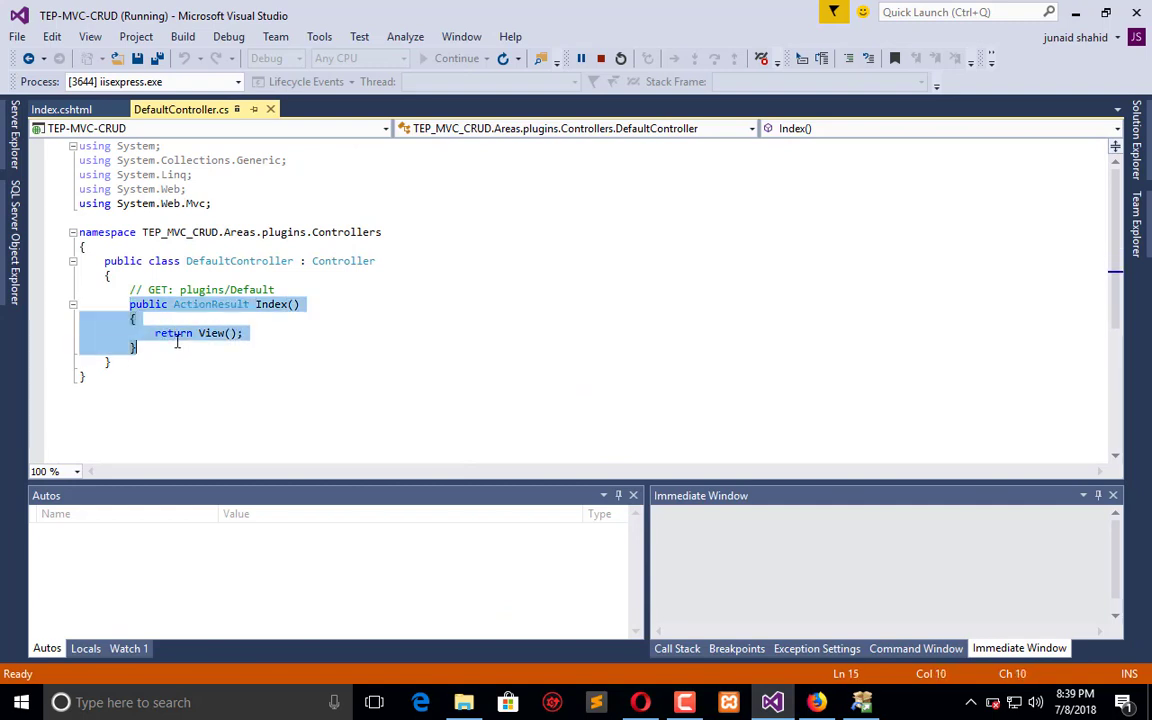
{"action": "left_click", "coordinate": [183, 348]}
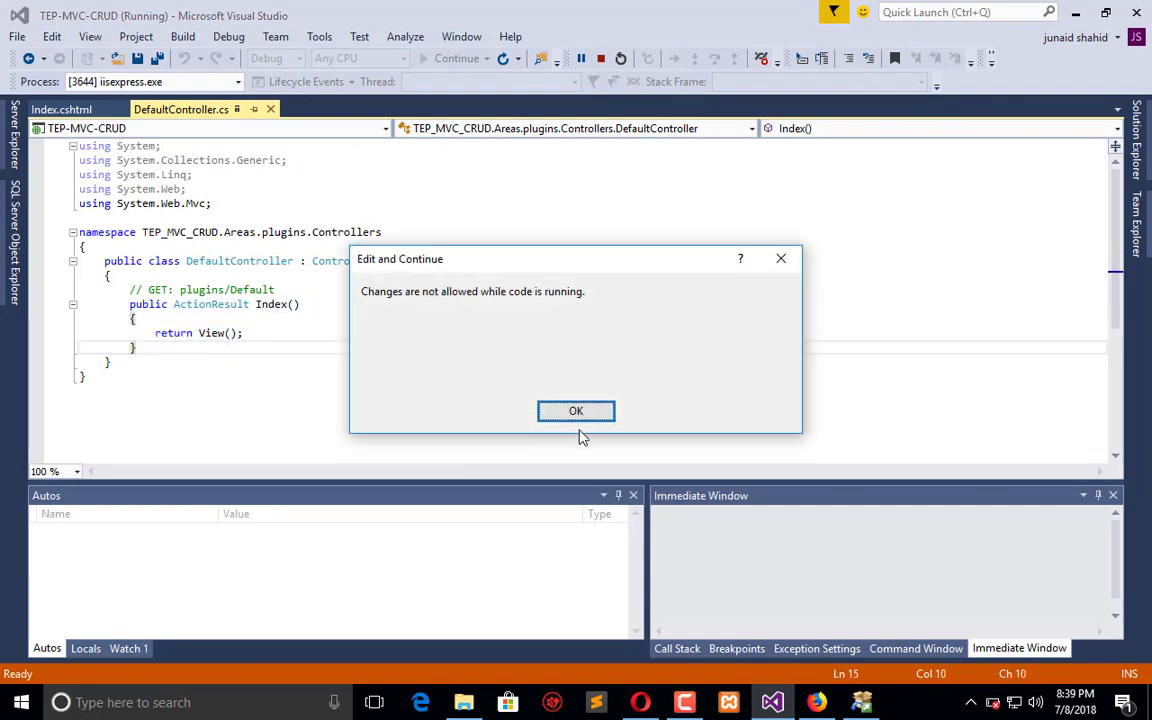
{"action": "left_click", "coordinate": [575, 411]}
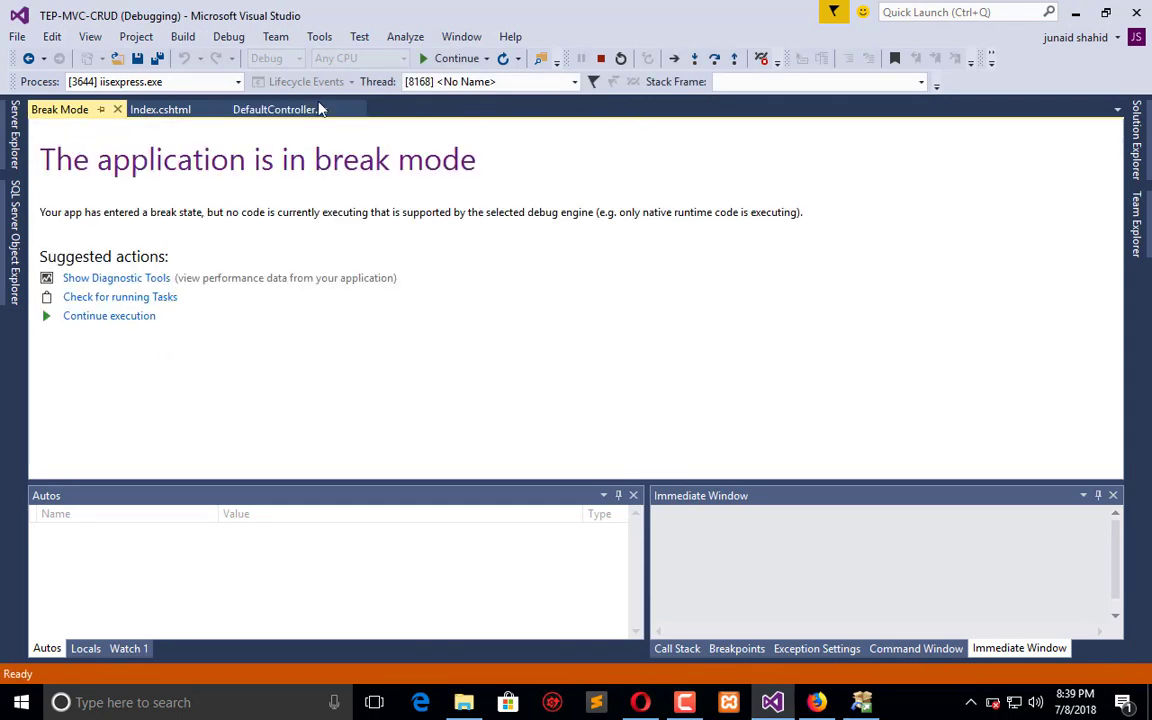
Step: Add a datatables() action to DefaultController and generate its Empty-template datatables view
{"action": "left_click", "coordinate": [280, 109]}
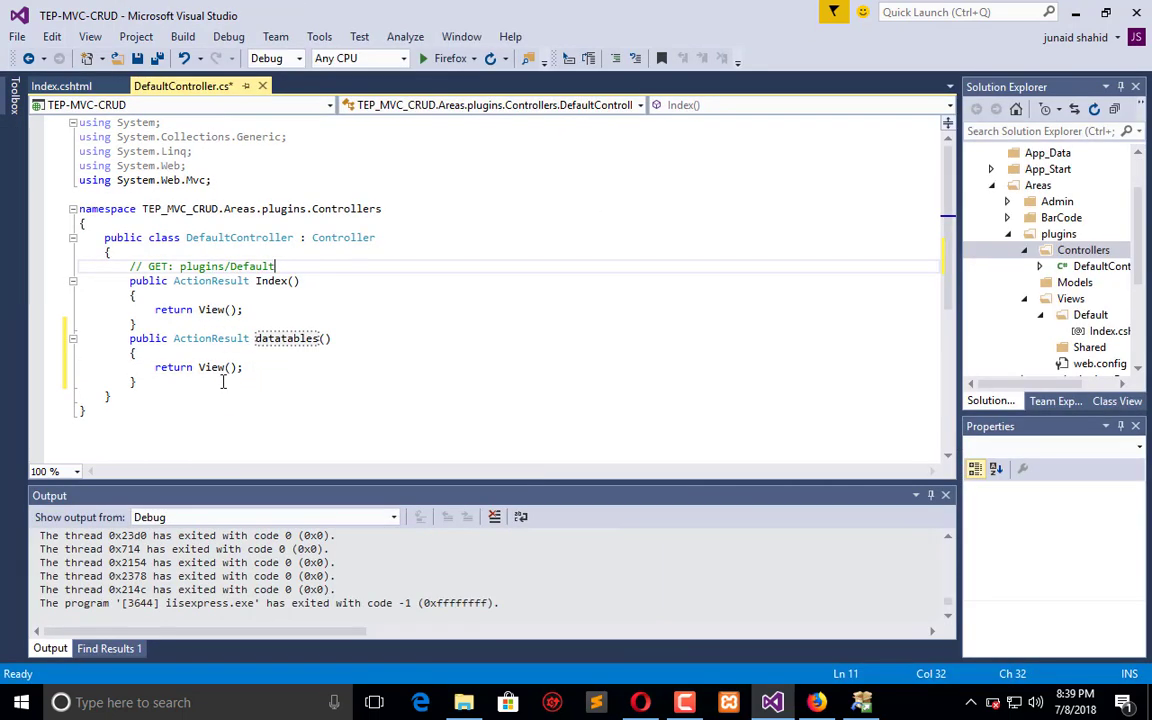
{"action": "left_click", "coordinate": [214, 367]}
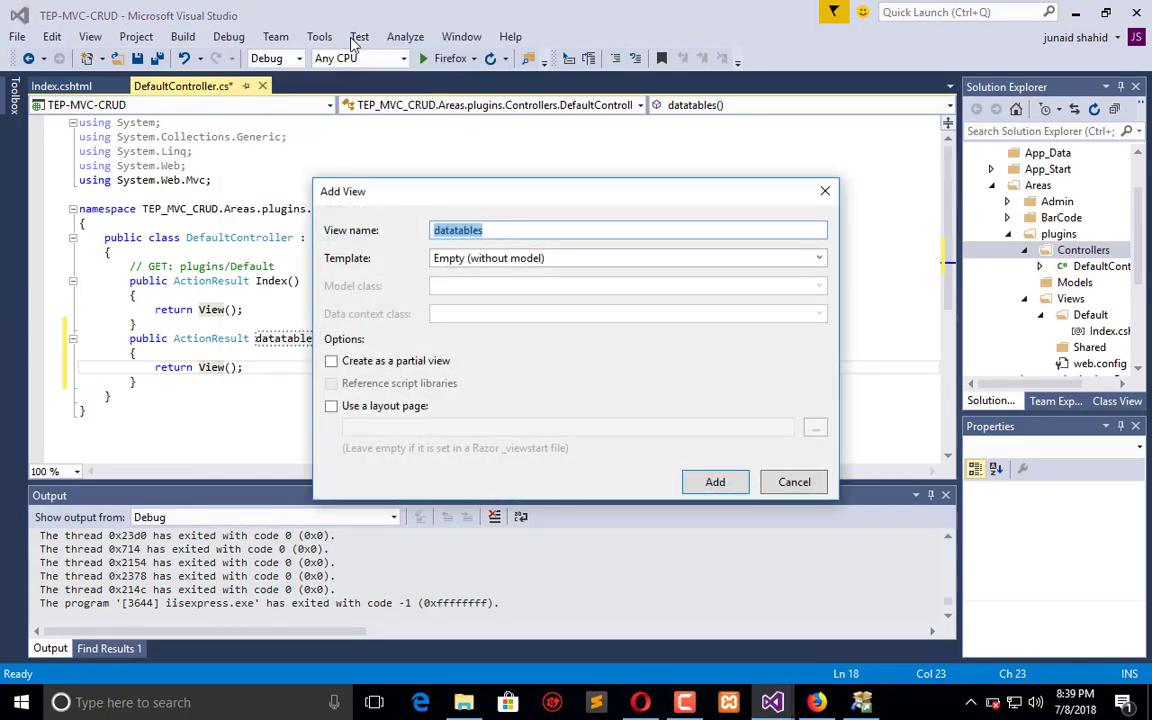
{"action": "left_click", "coordinate": [715, 481]}
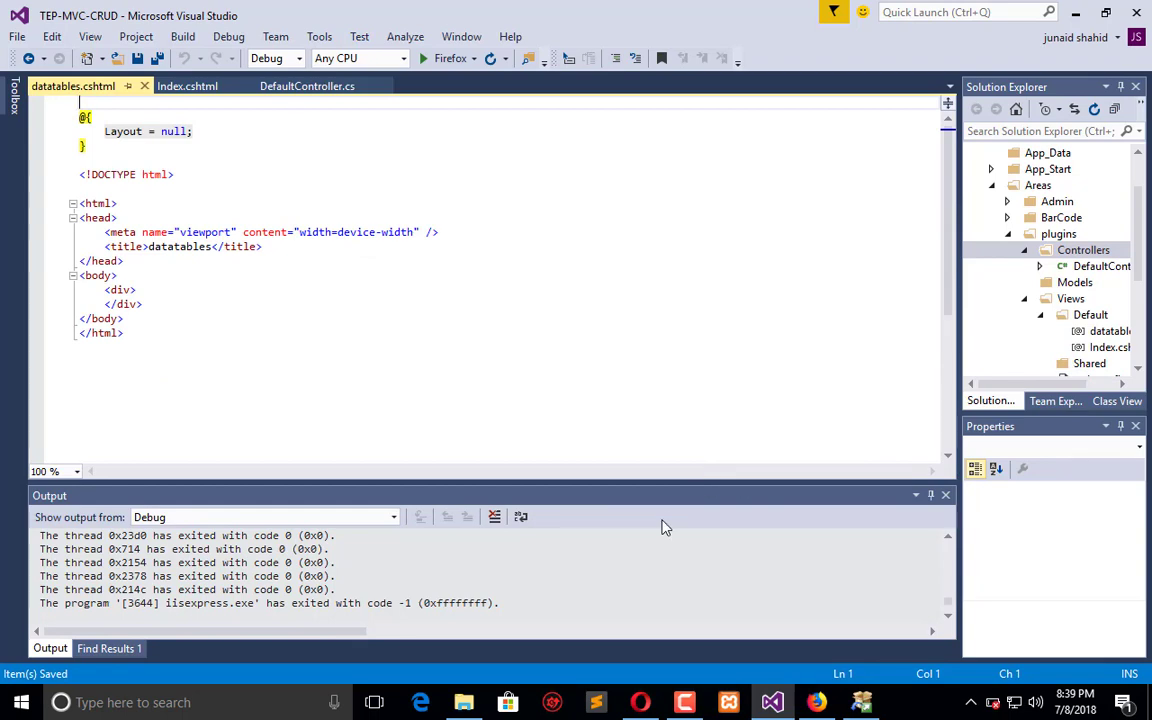
{"action": "mouse_move", "coordinate": [819, 691]}
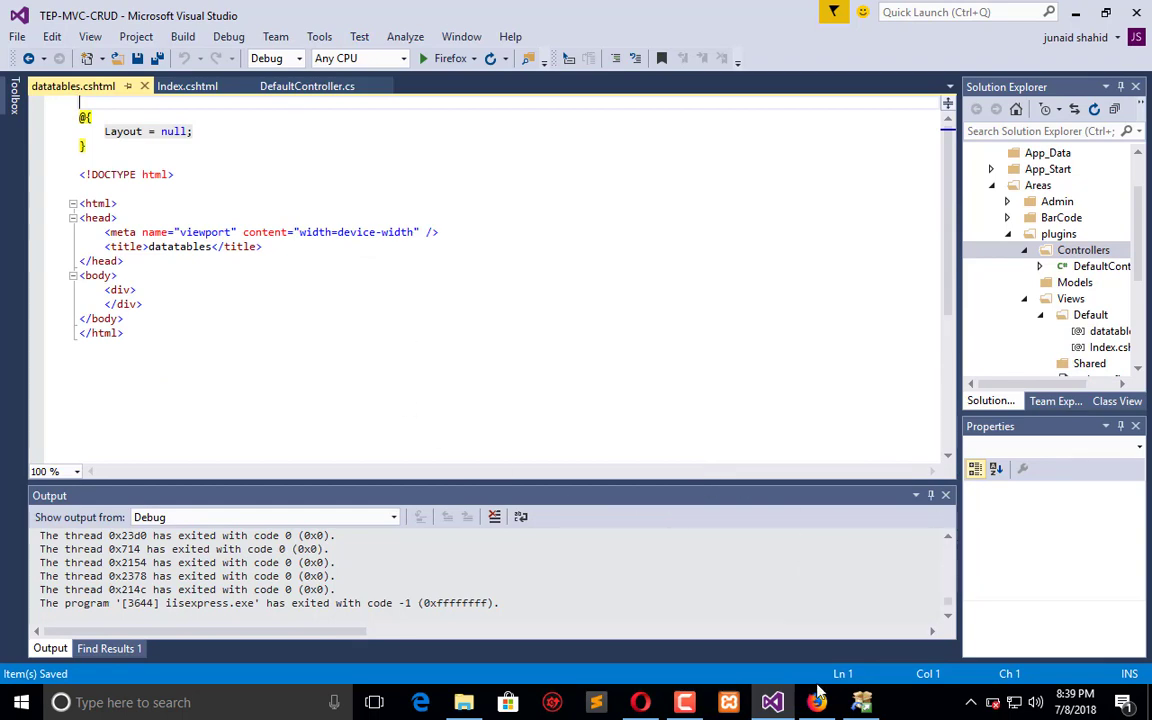
Step: Copy the jQuery 3.3.1 script tag from Index.cshtml into the datatables view's head
{"action": "left_click", "coordinate": [817, 701]}
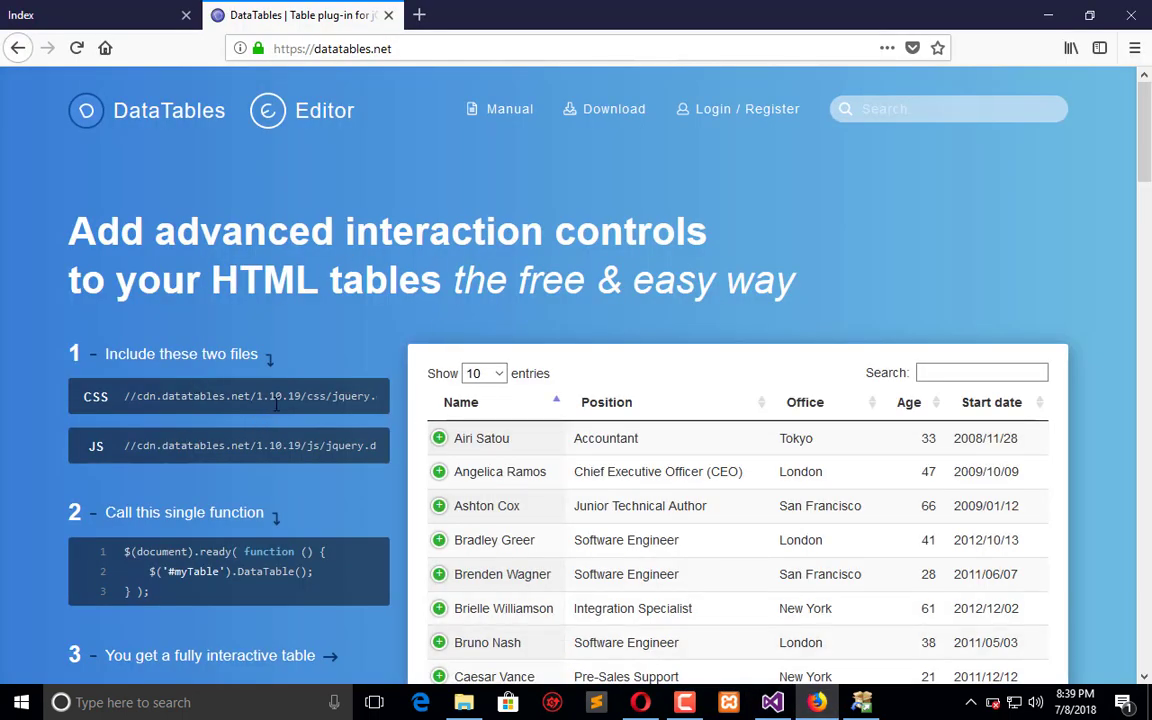
{"action": "mouse_move", "coordinate": [182, 474]}
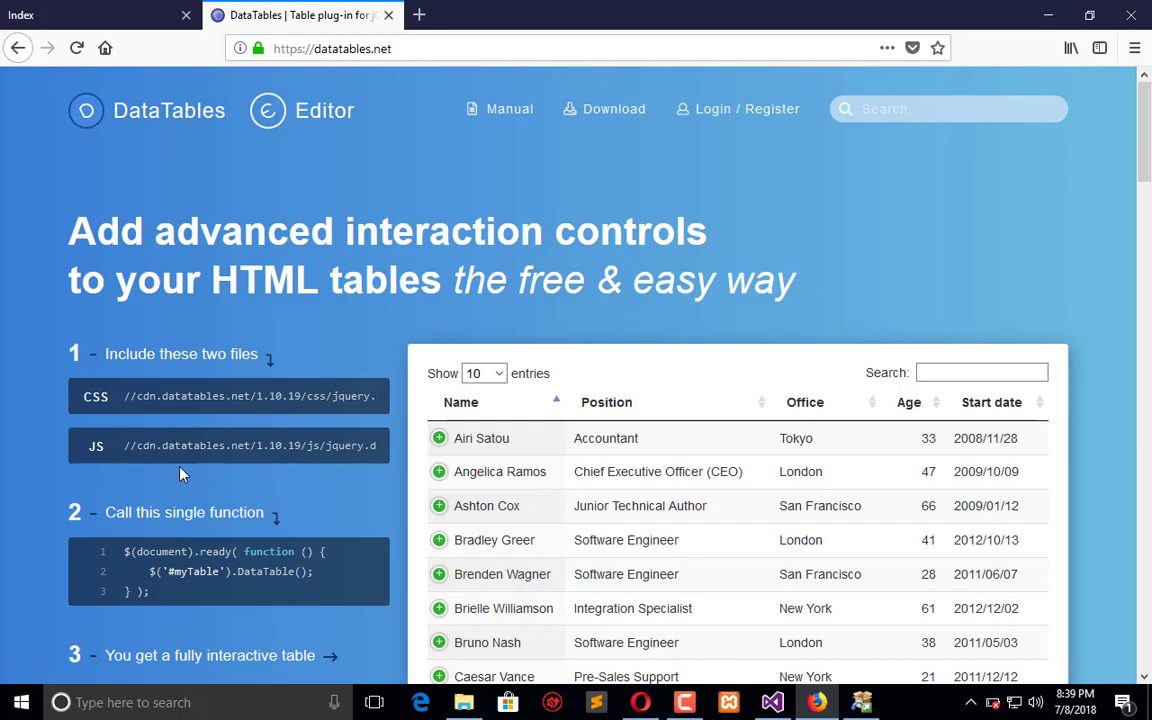
{"action": "mouse_move", "coordinate": [267, 533]}
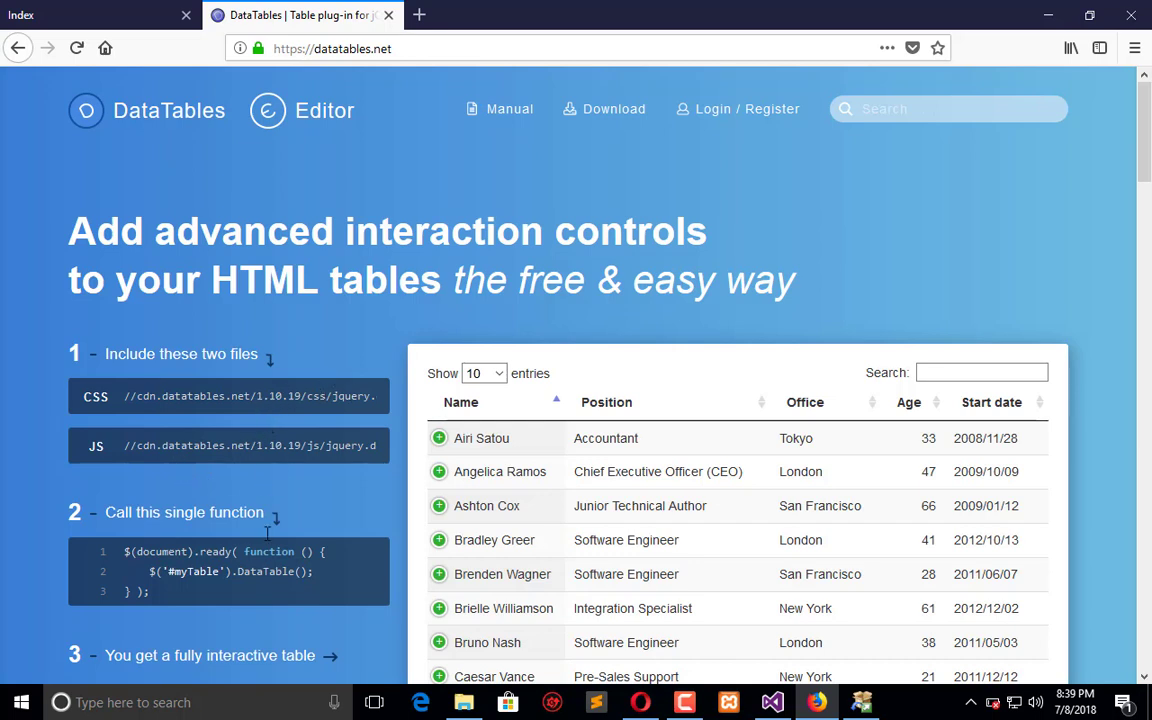
{"action": "left_click", "coordinate": [771, 702]}
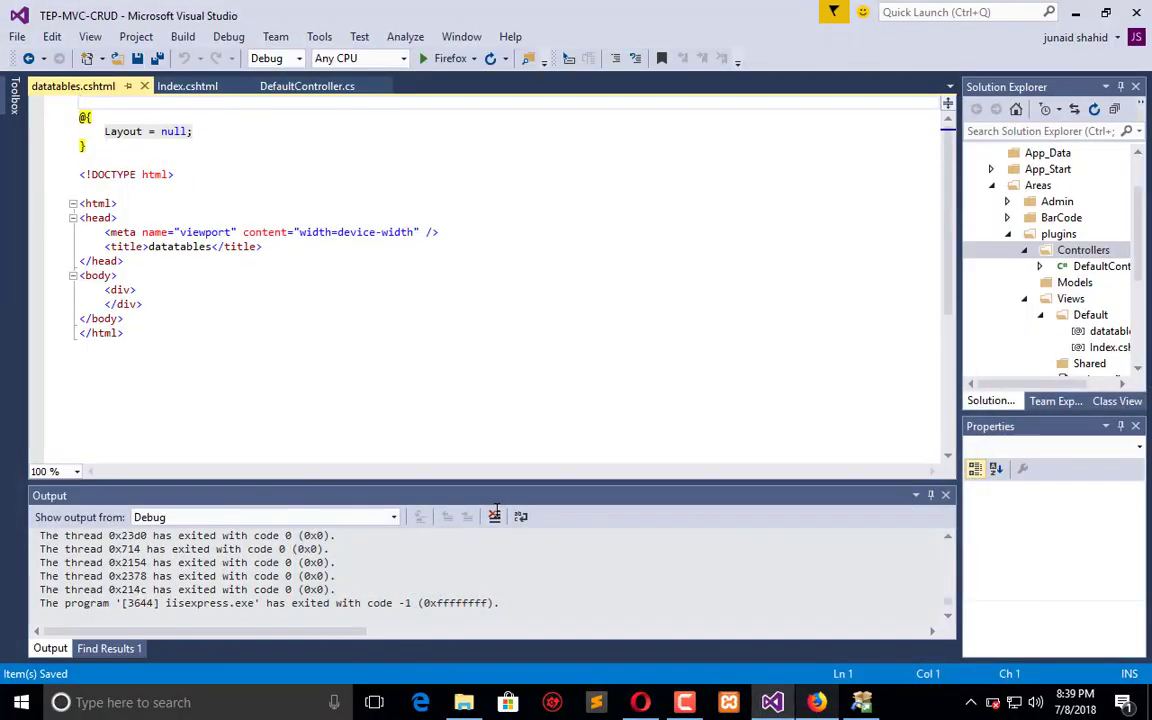
{"action": "left_click", "coordinate": [187, 86]}
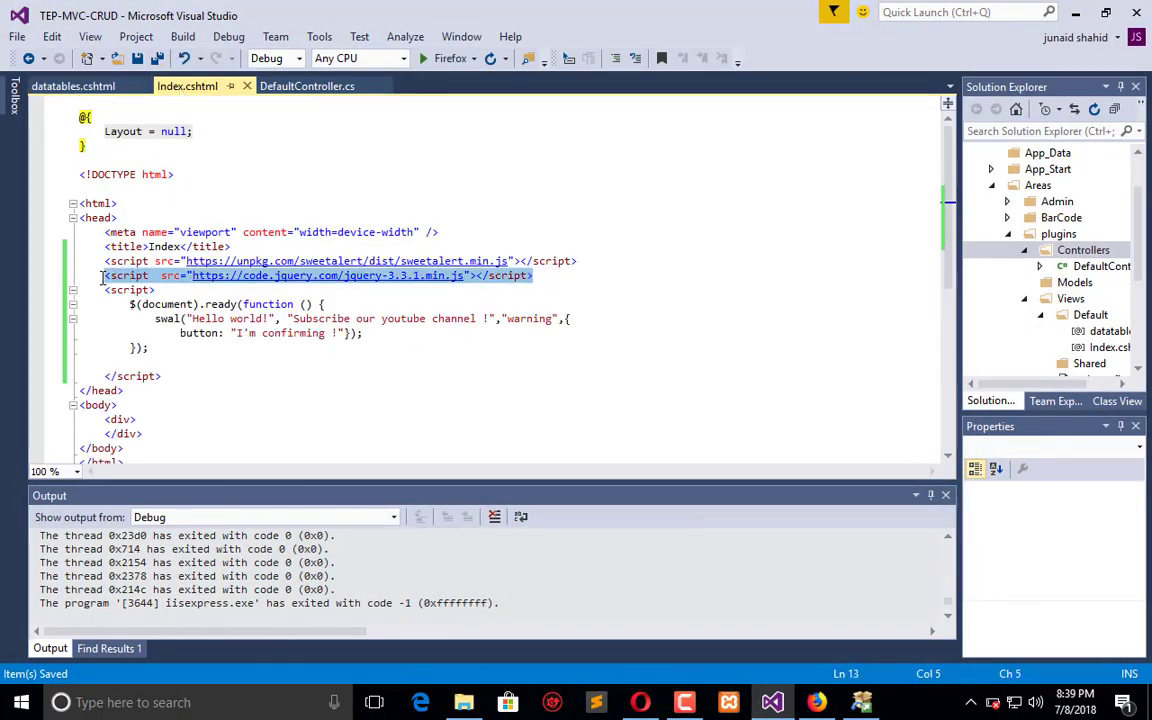
{"action": "left_click", "coordinate": [73, 86]}
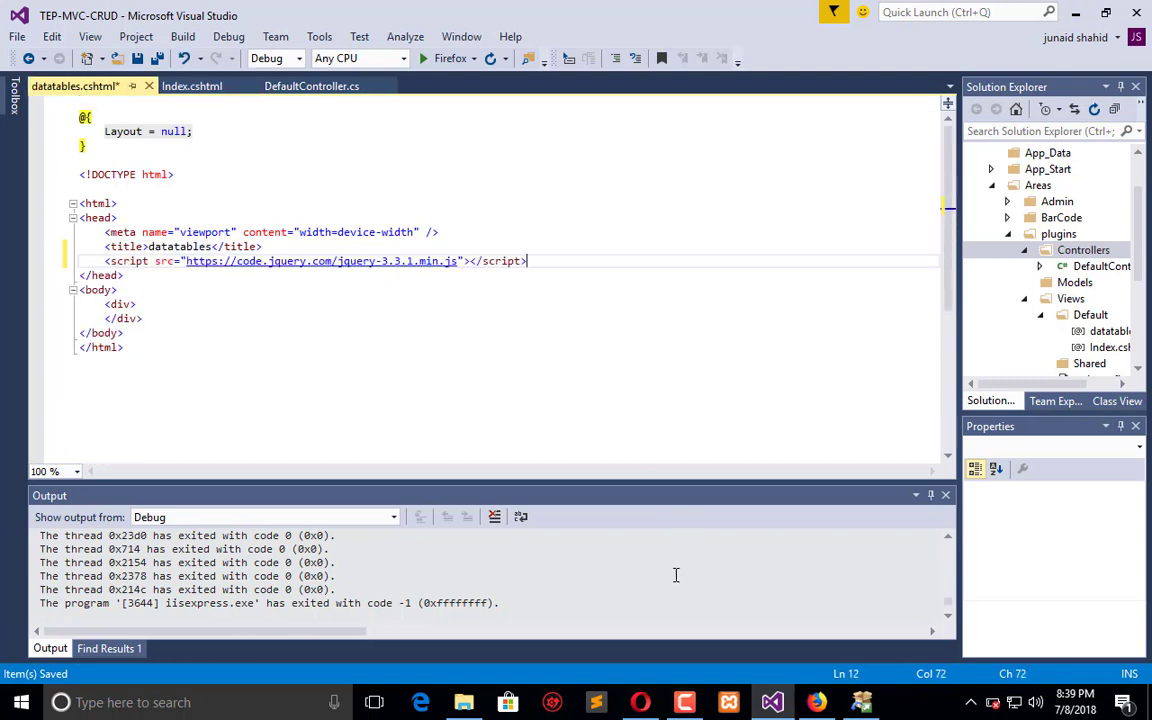
{"action": "mouse_move", "coordinate": [580, 304]}
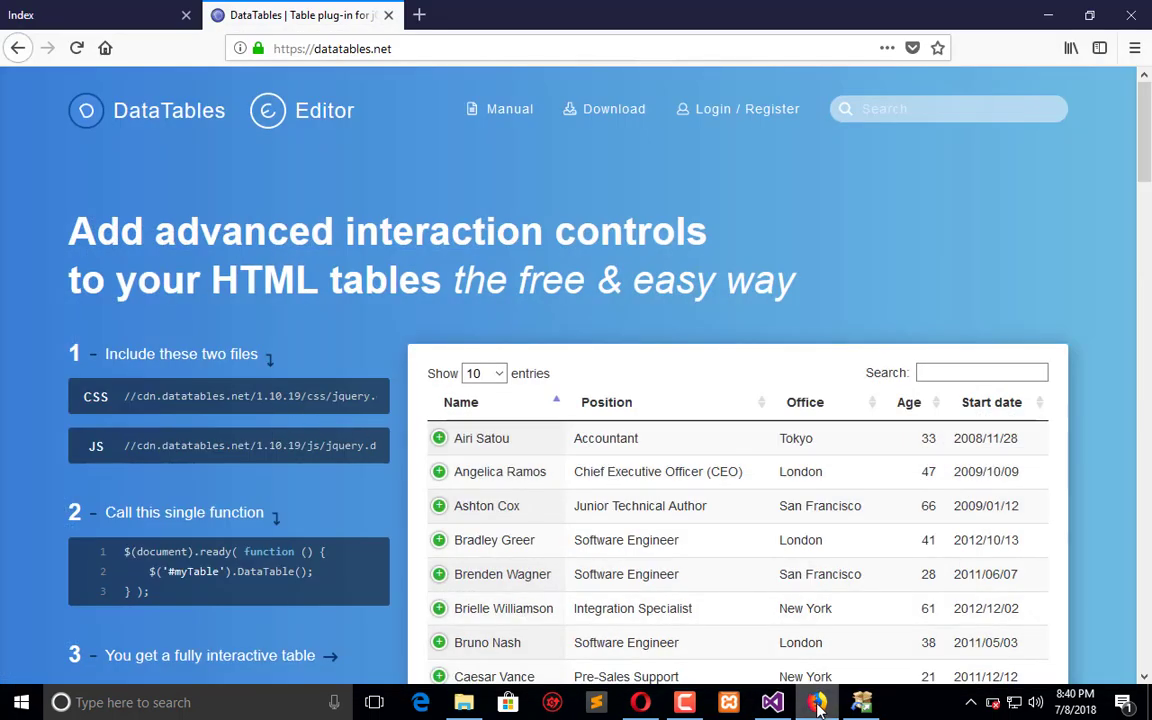
Step: Point the duplicated script tag at the DataTables 1.10.19 JS CDN URL
{"action": "left_click", "coordinate": [772, 702]}
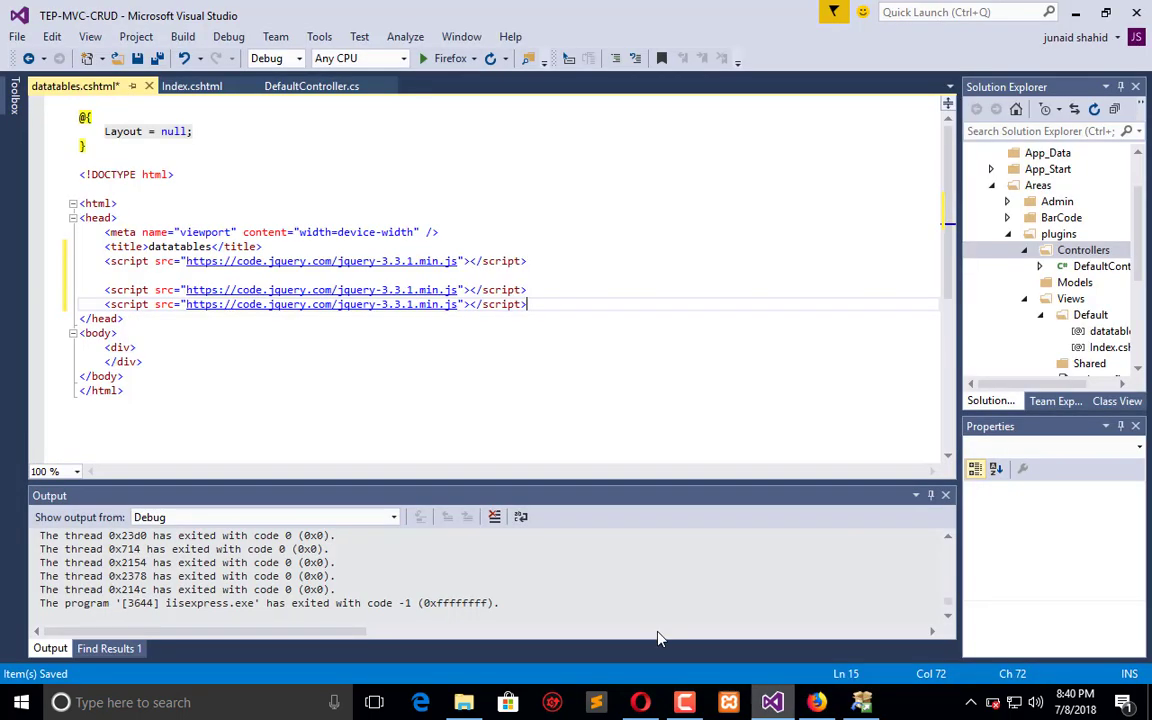
{"action": "double_click", "coordinate": [320, 304]}
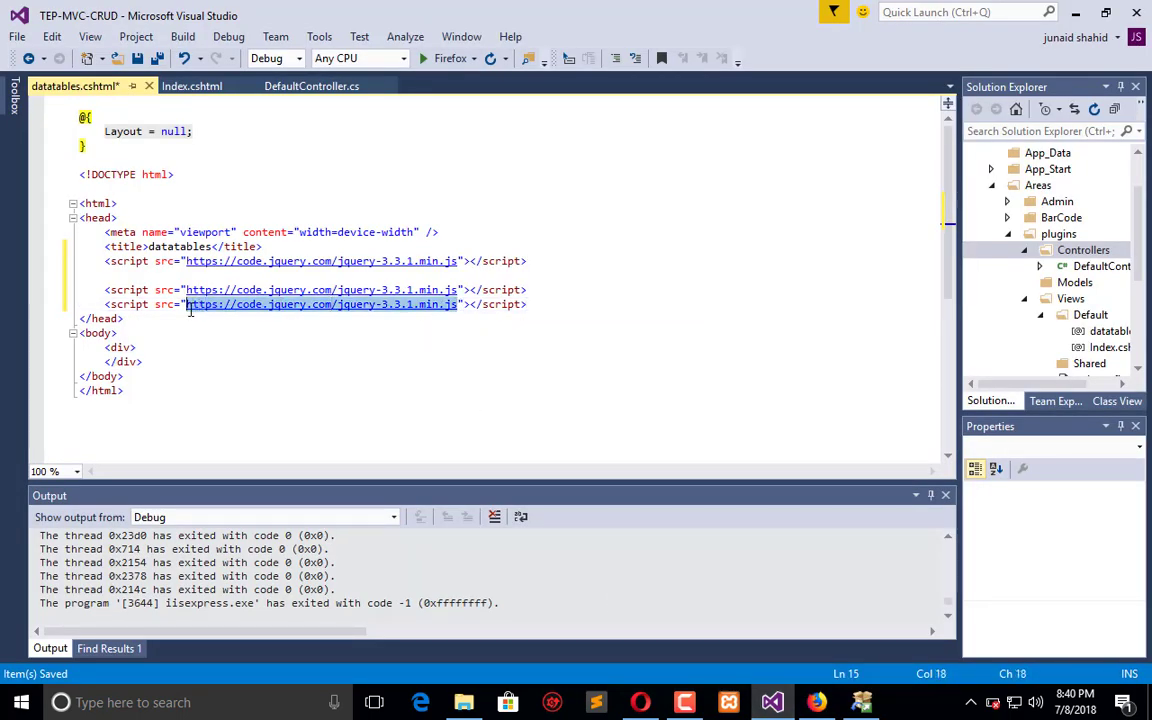
{"action": "type", "text": "//cdn.datatables.net/1.10.19/js/jquery.dataTables.min.js"}
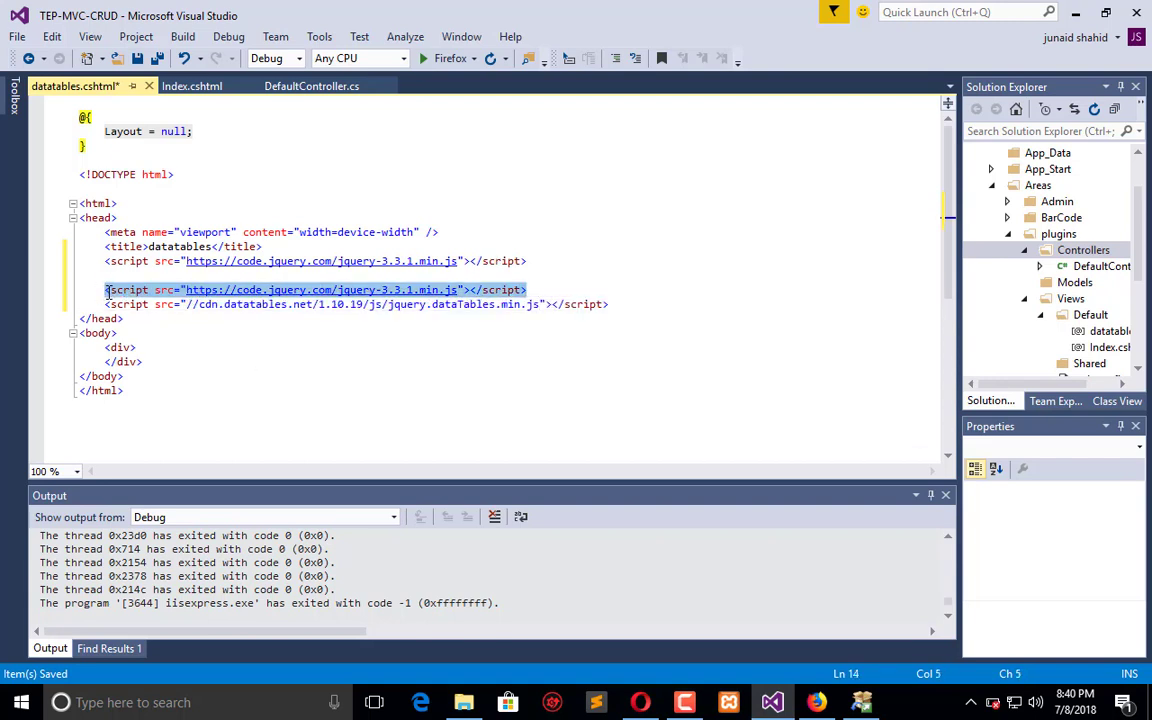
Step: Add a stylesheet link tag for the DataTables 1.10.19 CSS CDN file
{"action": "type", "text": "<link"}
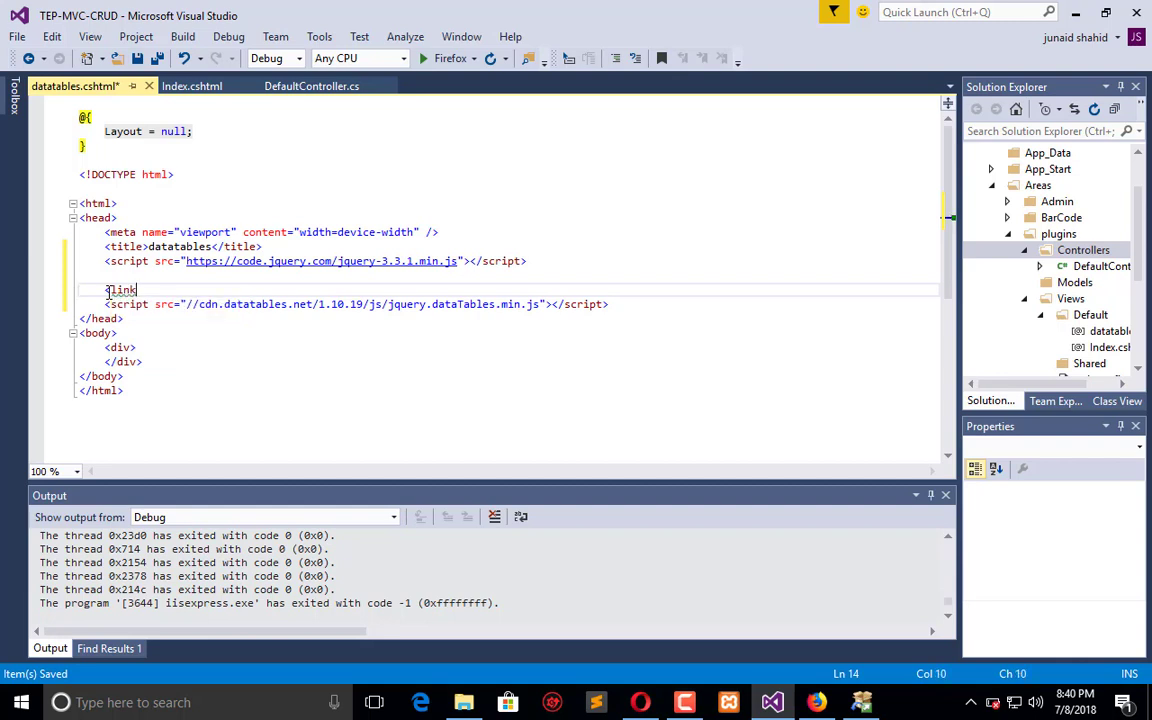
{"action": "type", "text": "/>"}
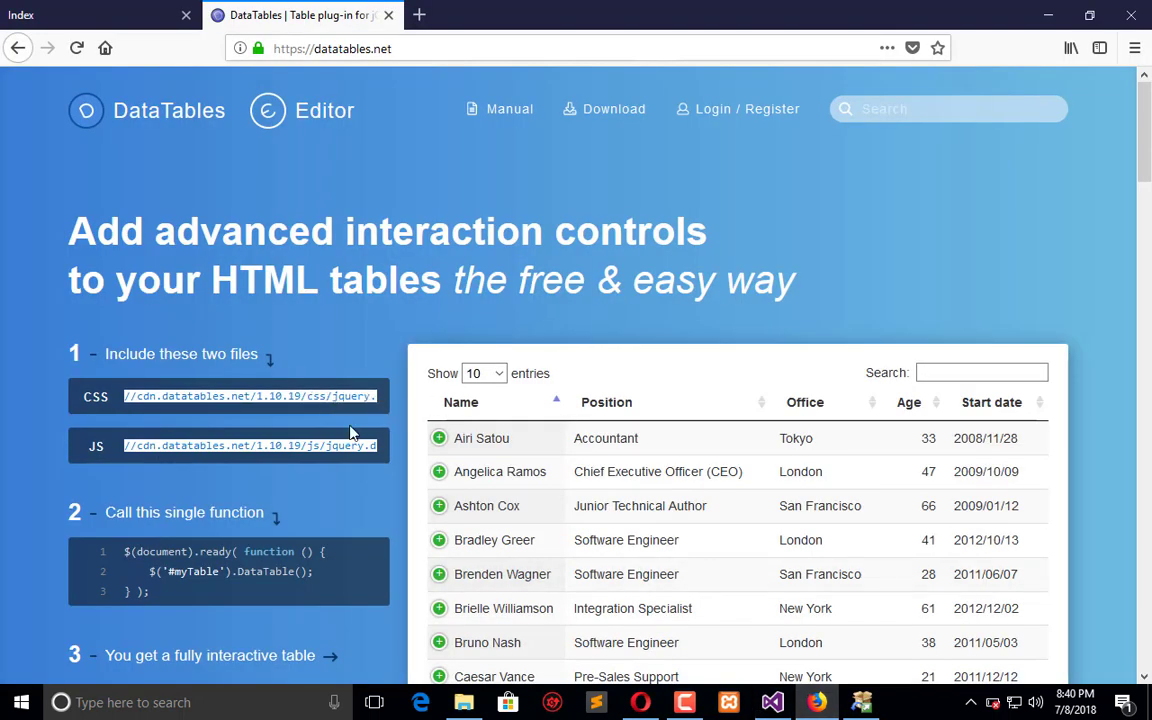
{"action": "left_click", "coordinate": [771, 701]}
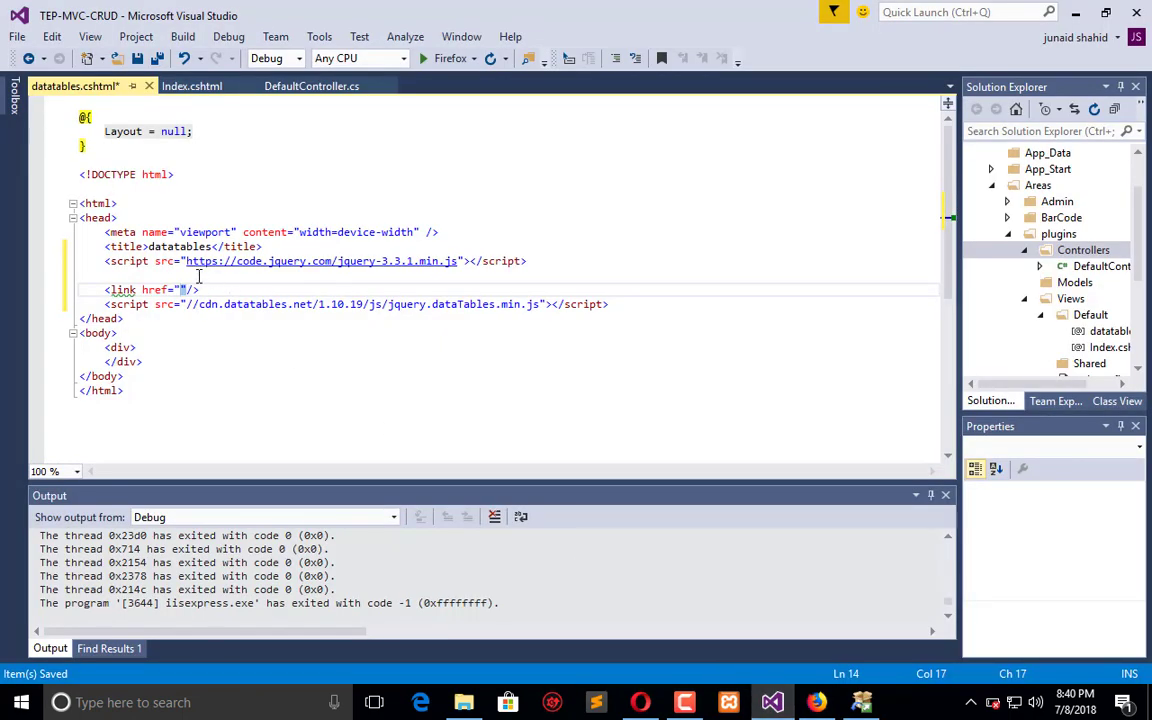
{"action": "type", "text": "//cdn.datatables.net/1.10.19/css/jquery.dataTables.min.css"}
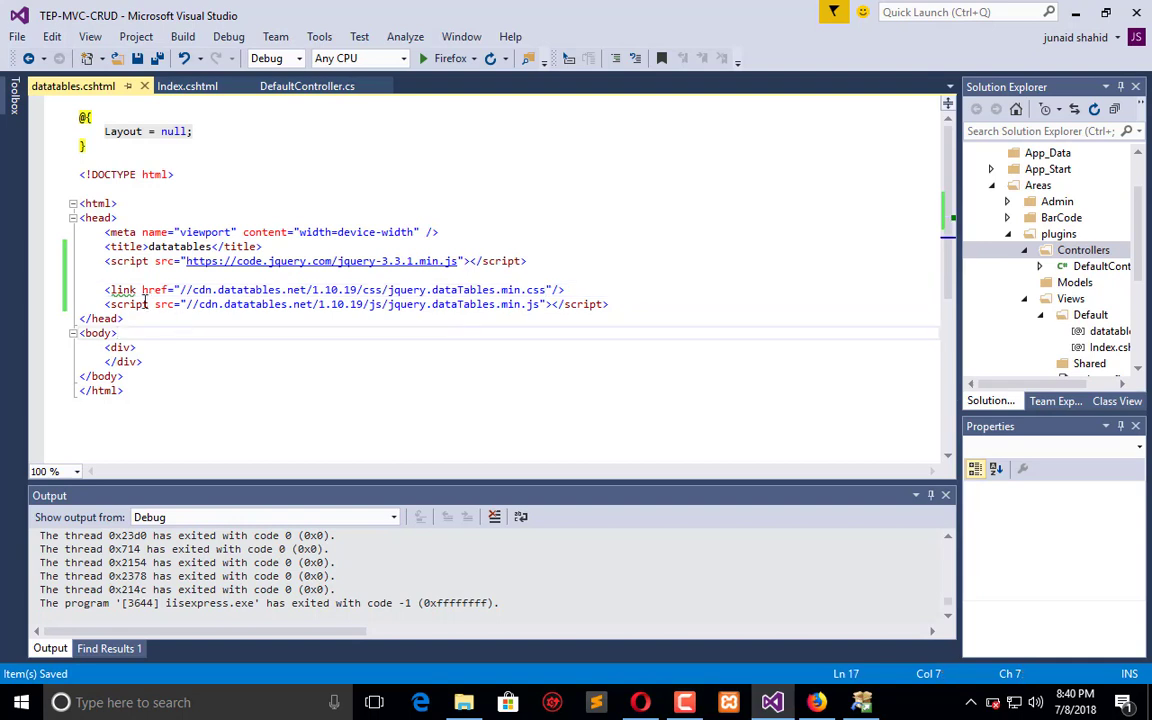
{"action": "mouse_move", "coordinate": [122, 290]}
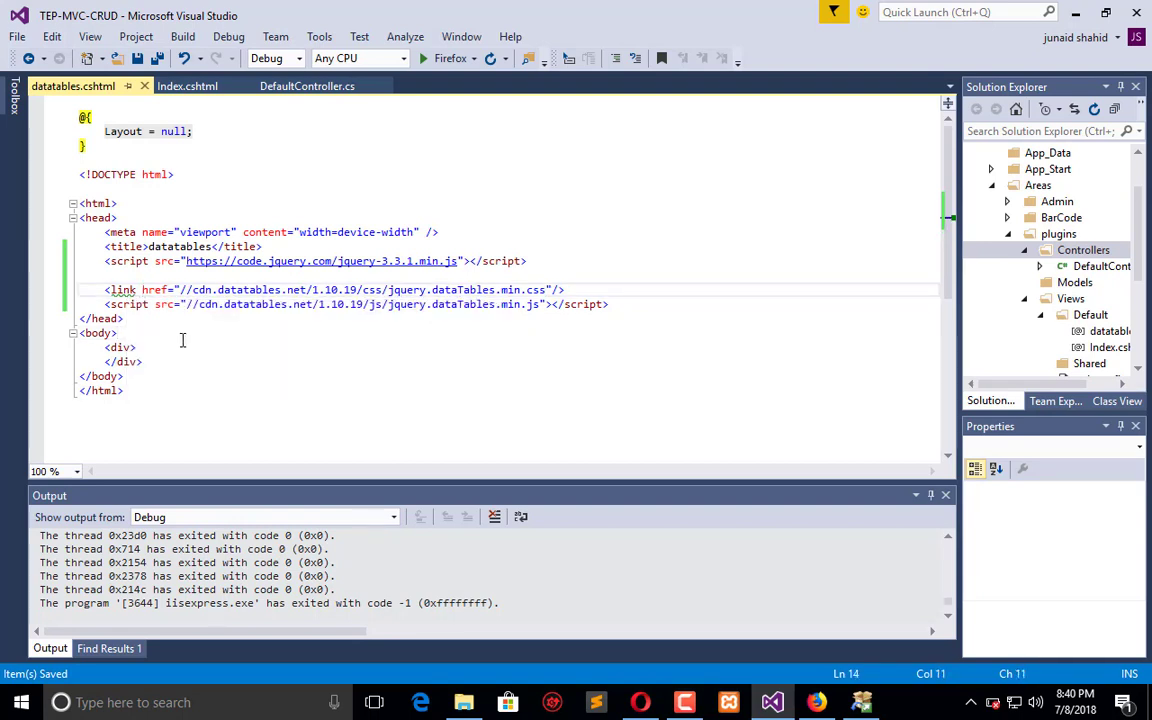
{"action": "type", "text": "rel"}
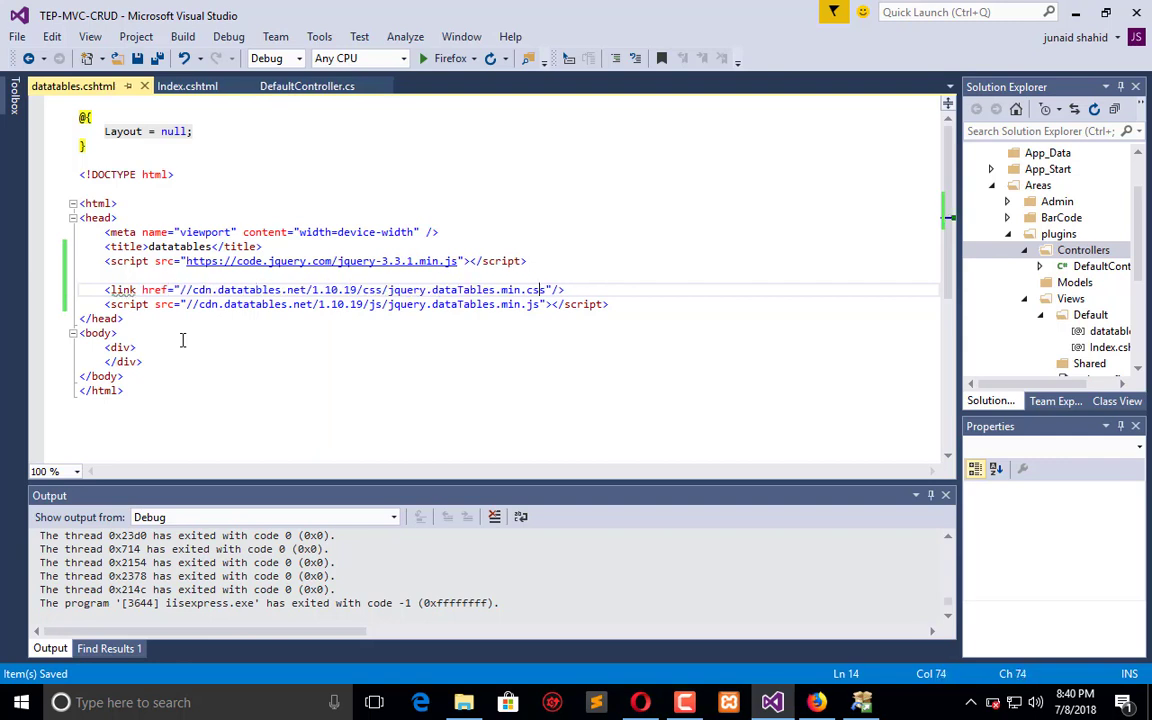
{"action": "type", "text": "re/>"}
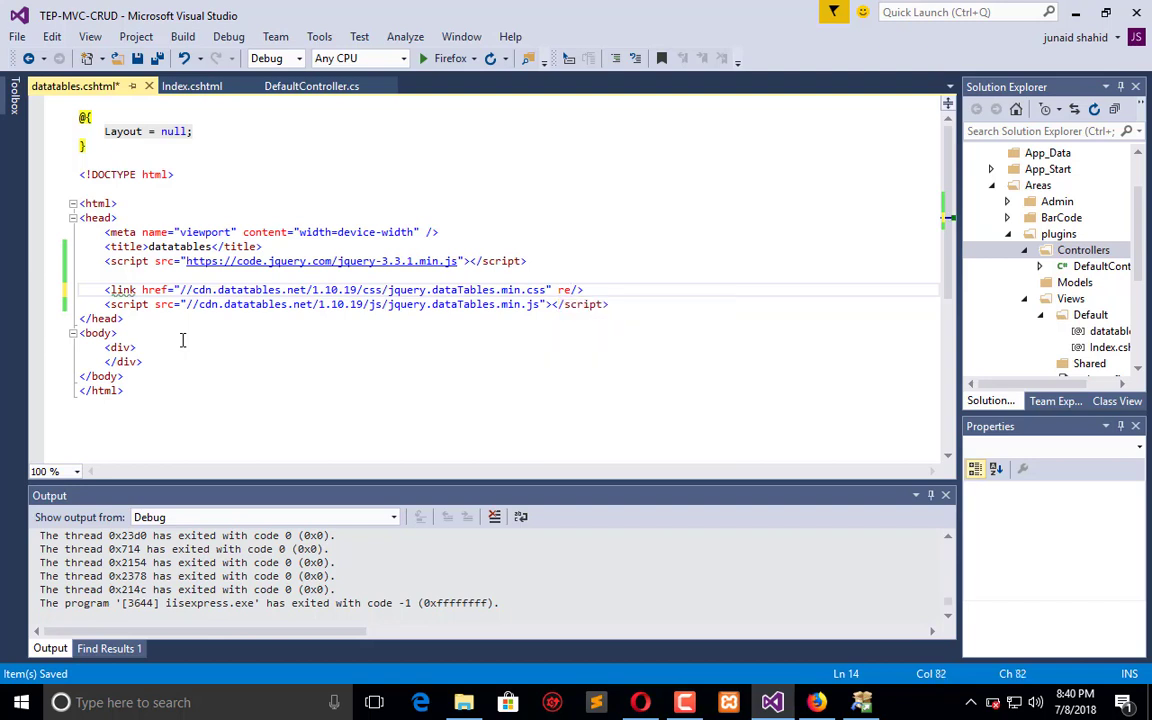
{"action": "type", "text": "s"}
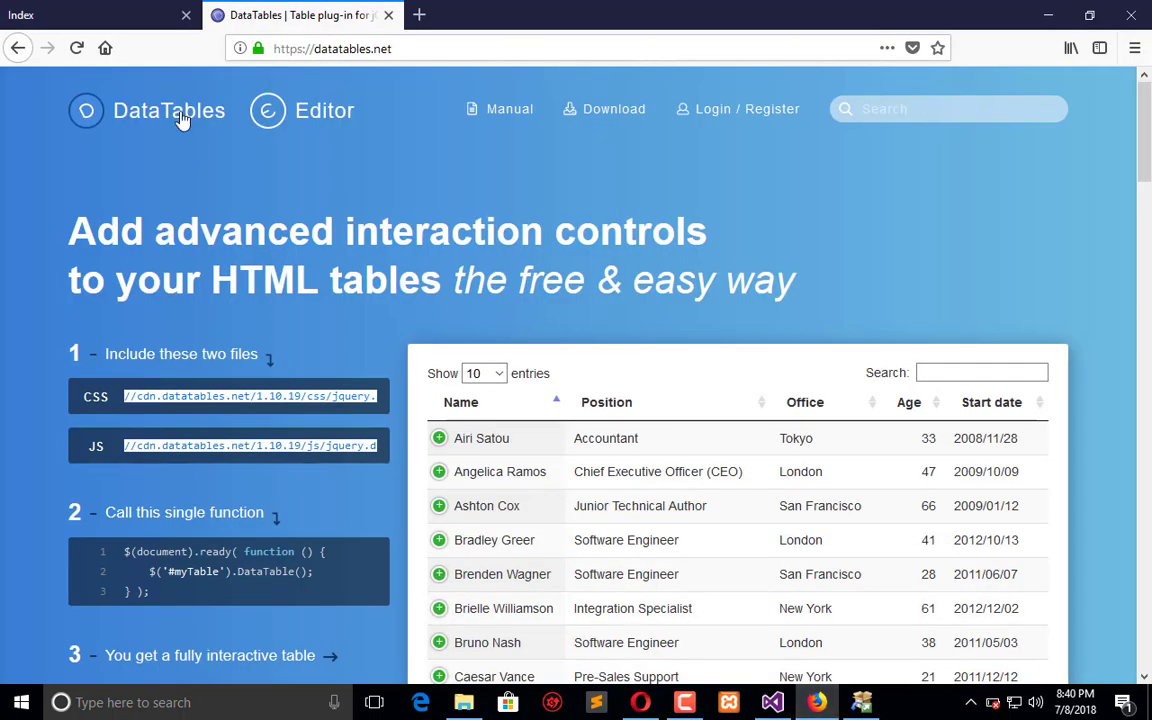
Step: Add a ready handler calling DataTable() on '#TEP' plus a table with id TEP, then save
{"action": "left_click", "coordinate": [90, 14]}
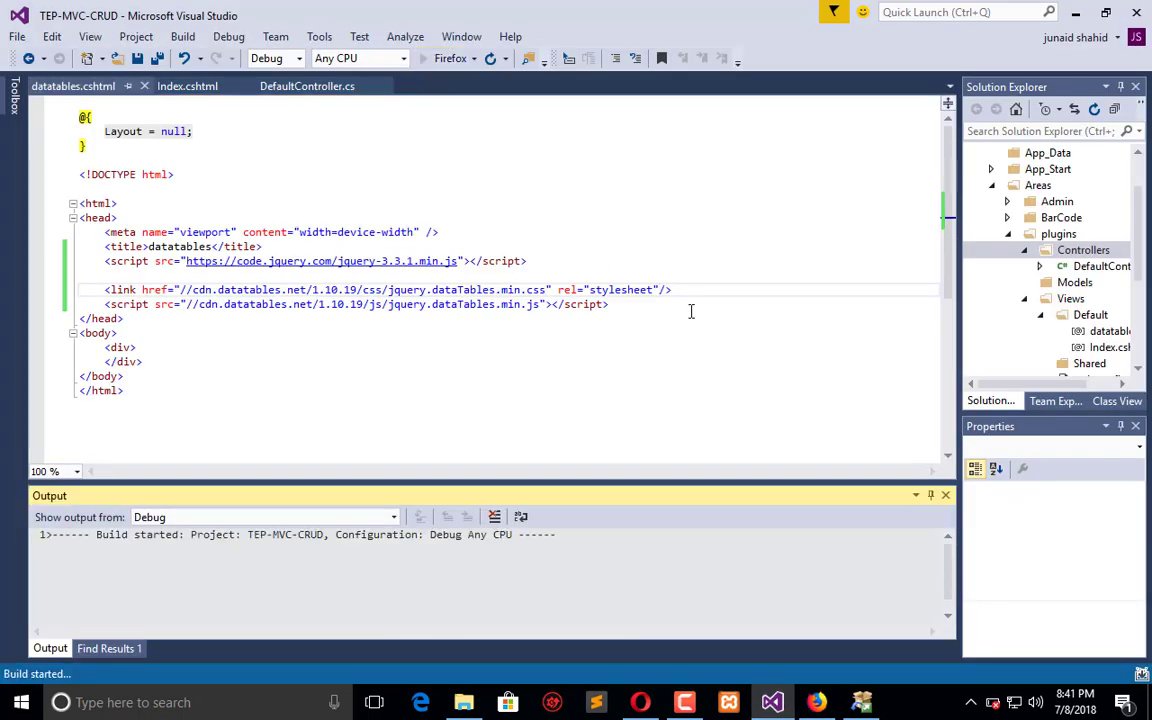
{"action": "left_click", "coordinate": [265, 516]}
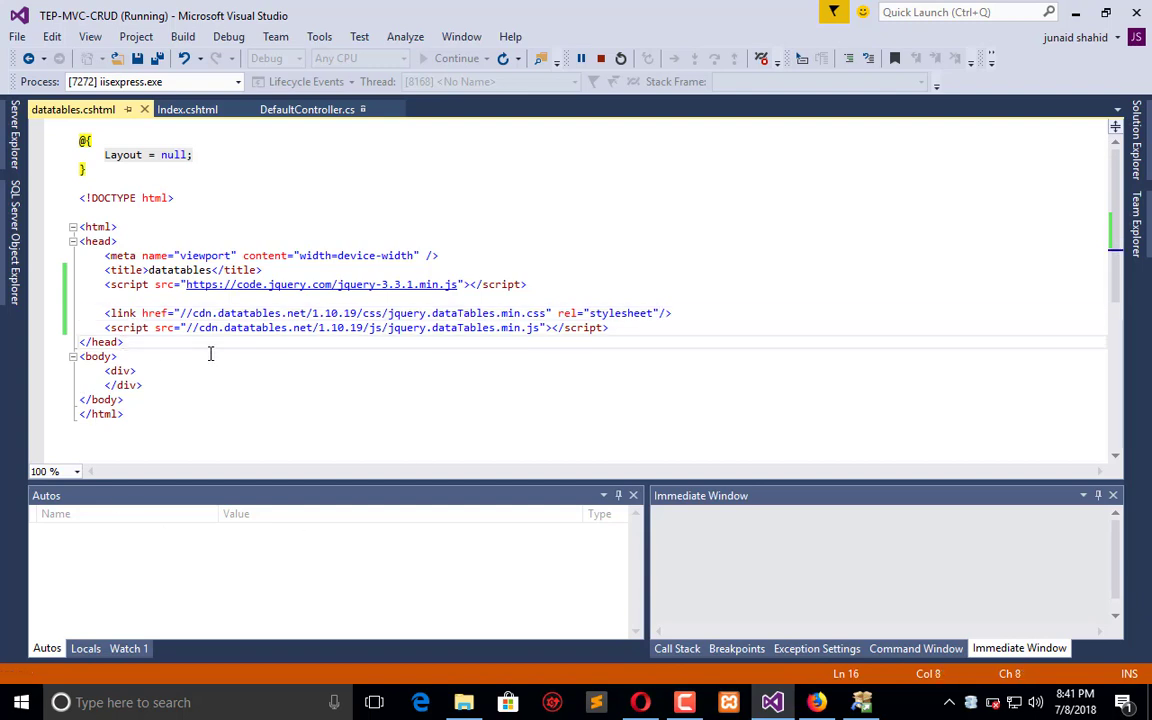
{"action": "type", "text": "$(document).ready( function () {"}
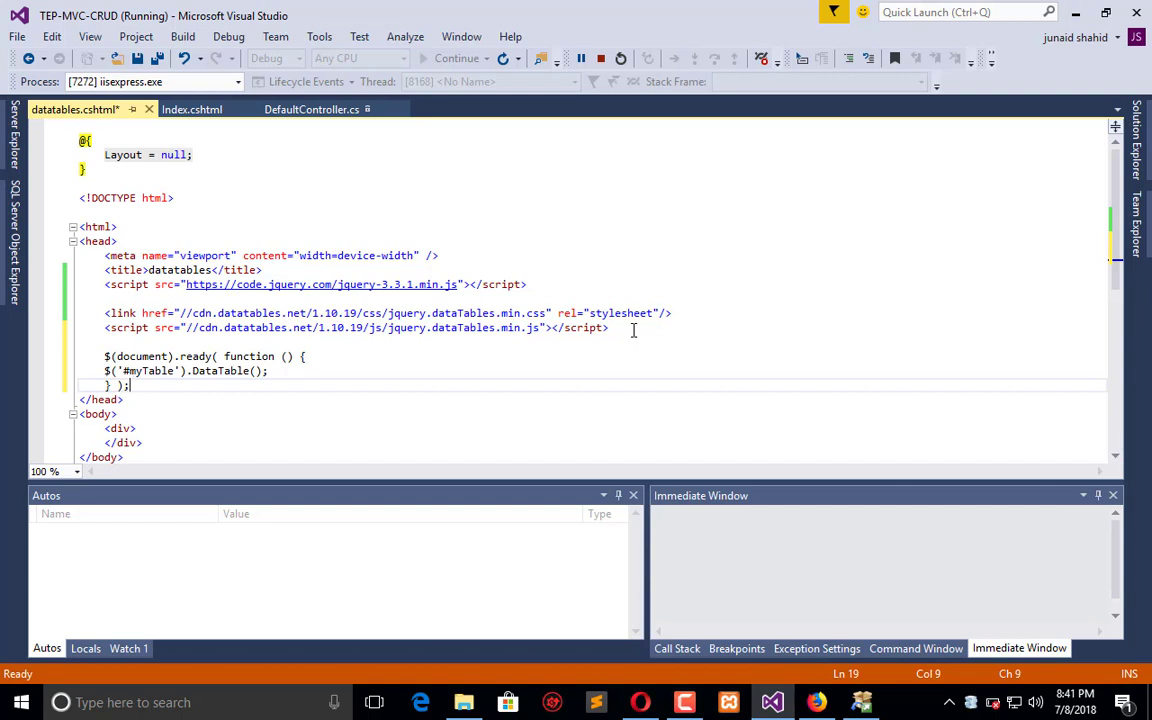
{"action": "mouse_move", "coordinate": [45, 540]}
{"action": "type", "text": "<table></table>"}
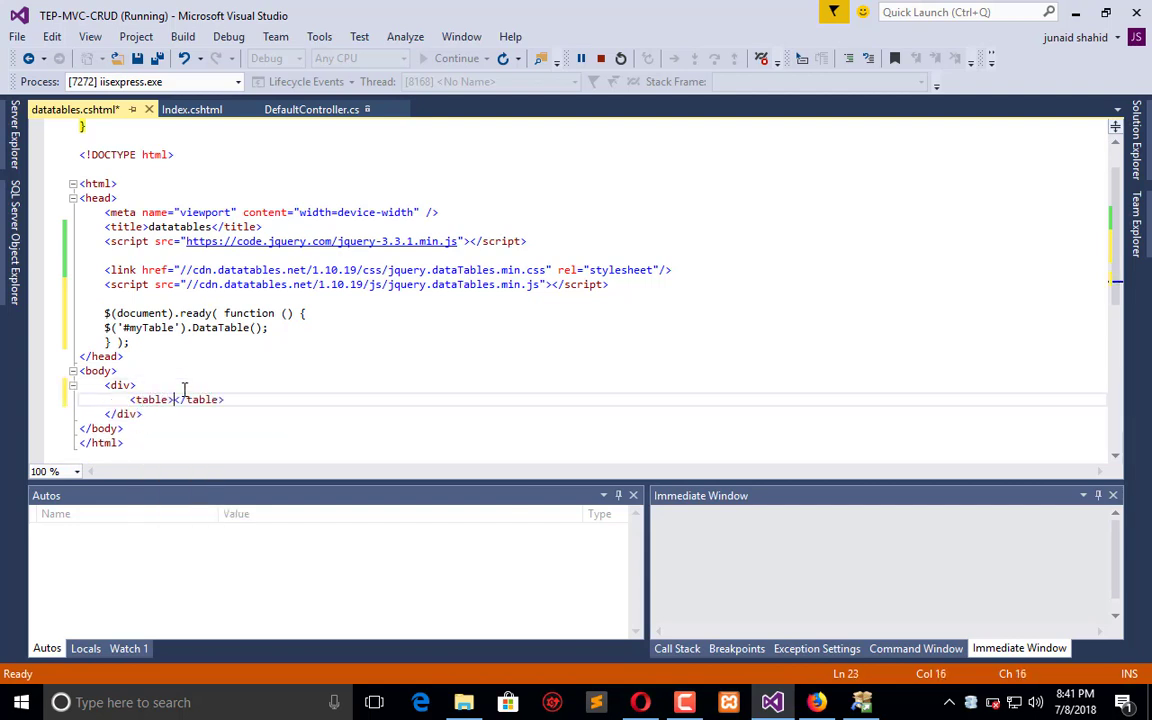
{"action": "type", "text": "id=\"TEP"}
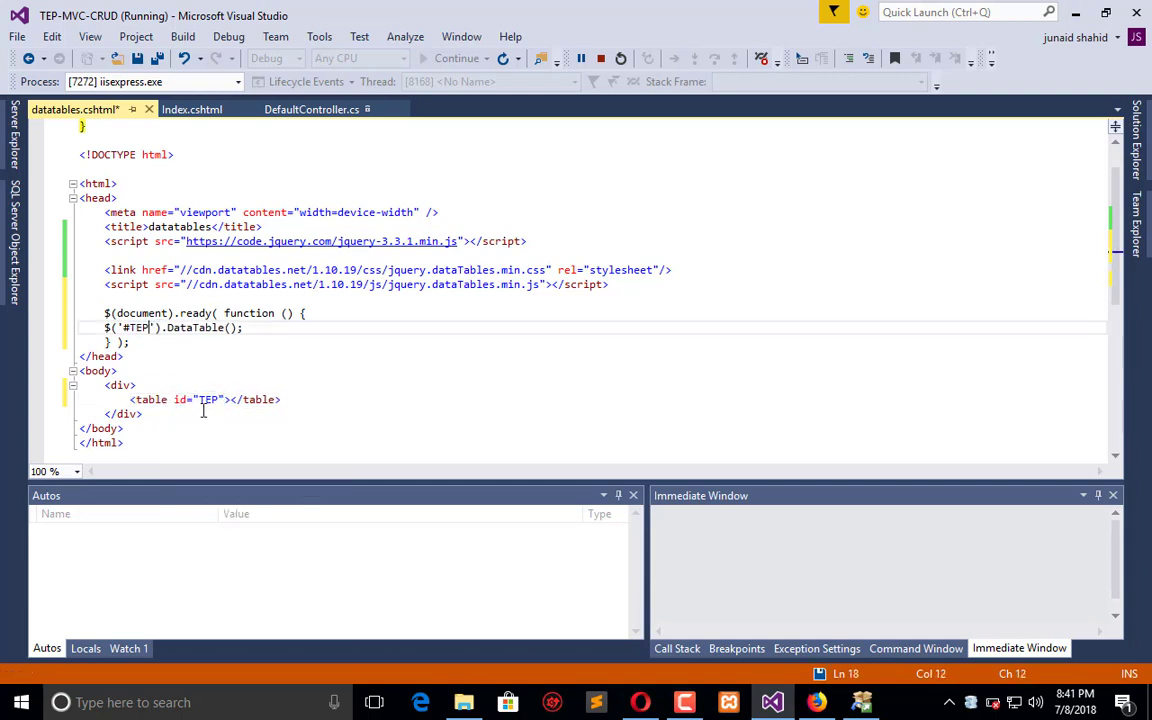
{"action": "key", "text": "ctrl+s"}
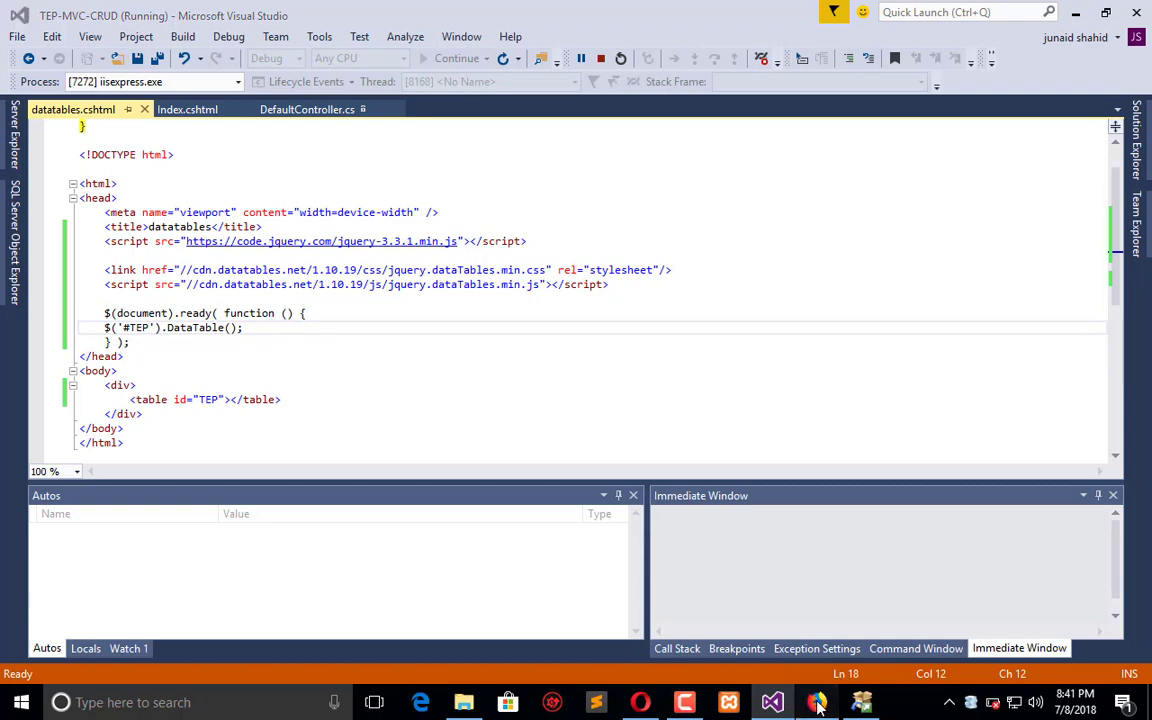
Step: Wrap the ready handler in script tags and reload the datatables page in Firefox
{"action": "left_click", "coordinate": [817, 701]}
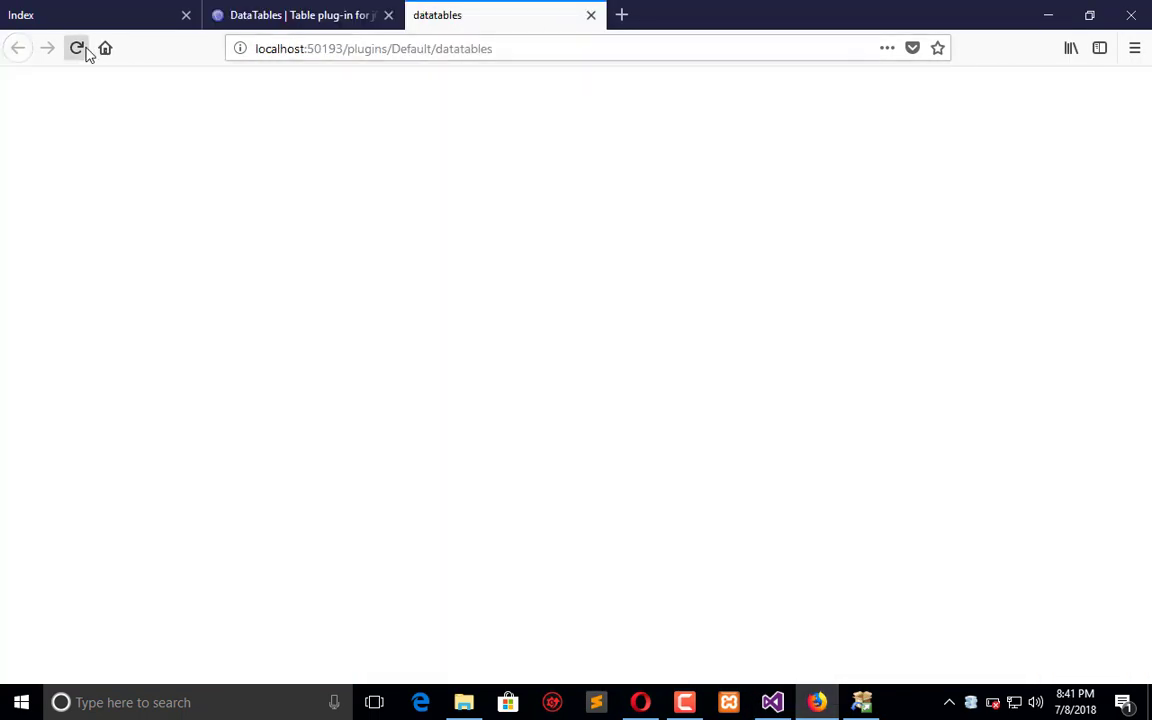
{"action": "left_click", "coordinate": [77, 48]}
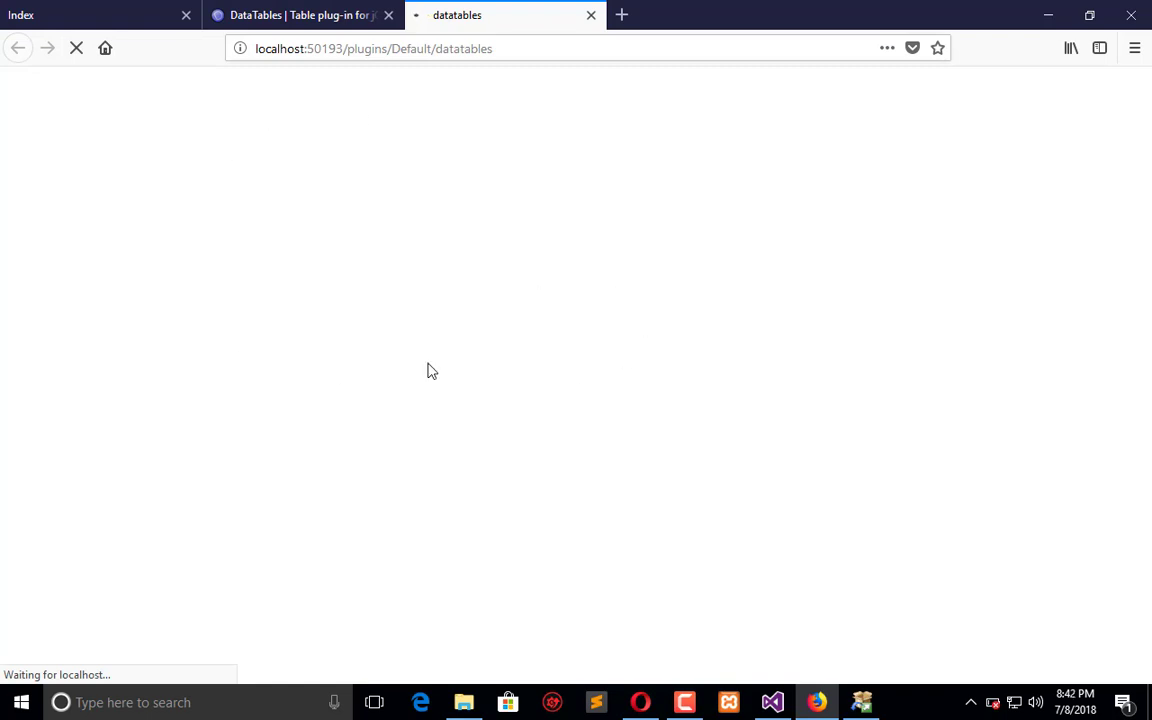
{"action": "mouse_move", "coordinate": [756, 669]}
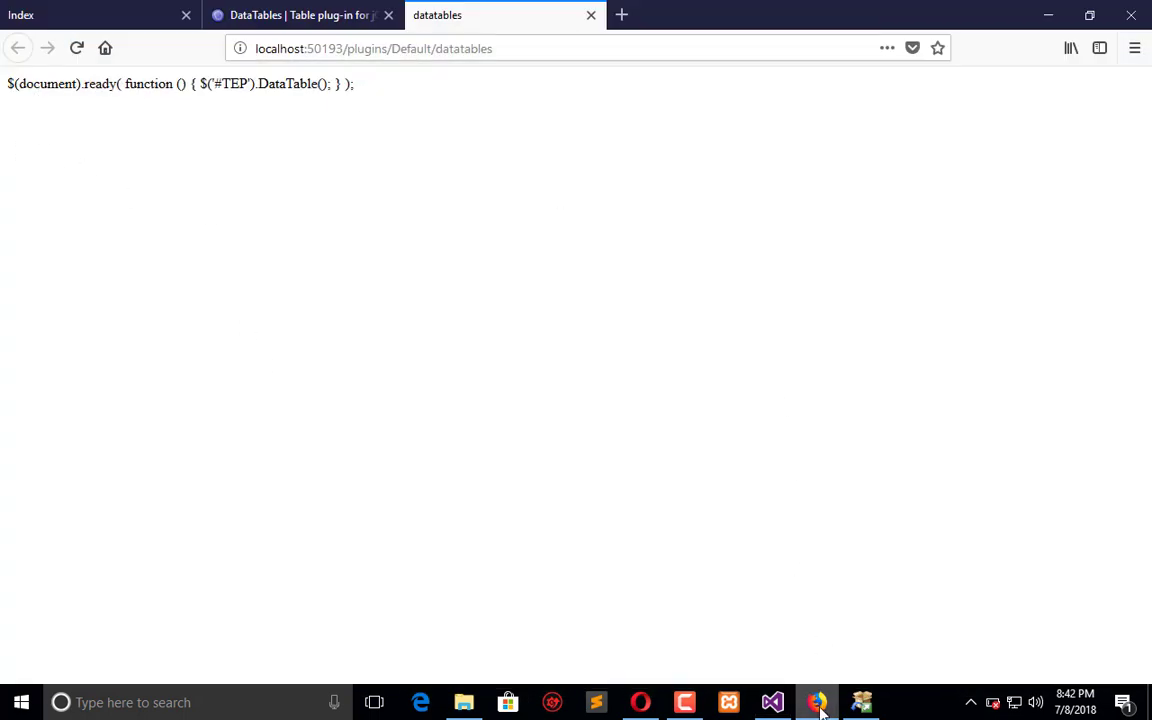
{"action": "left_click", "coordinate": [772, 702]}
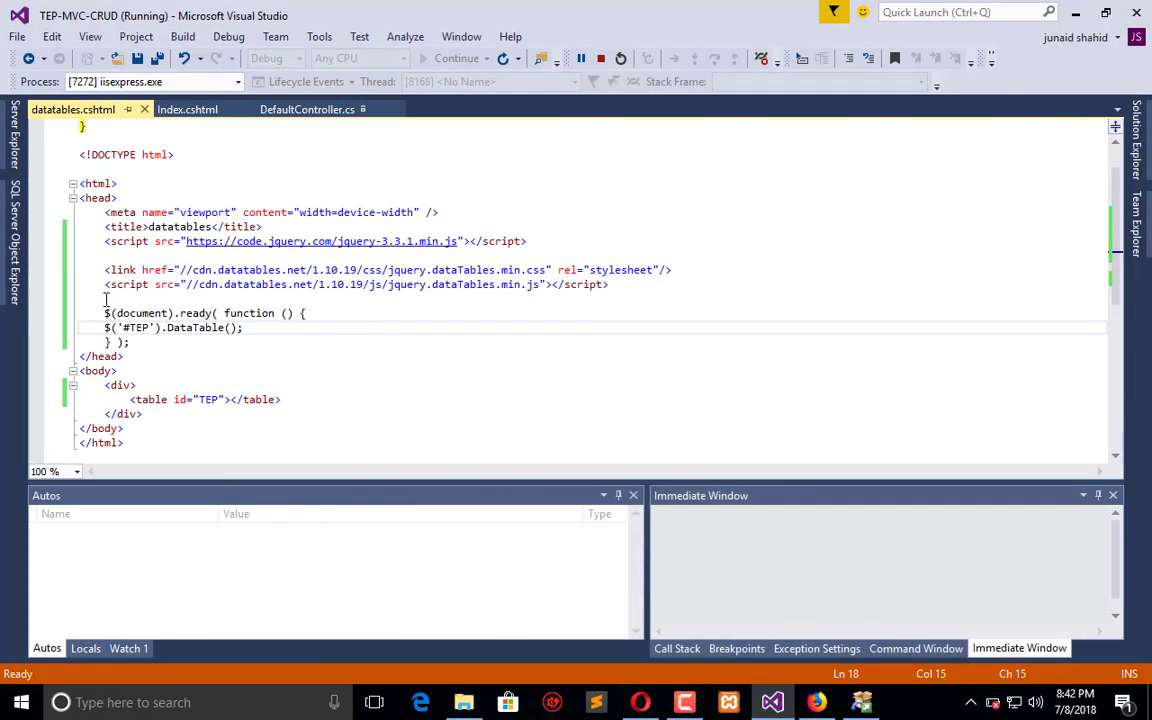
{"action": "type", "text": "Sci"}
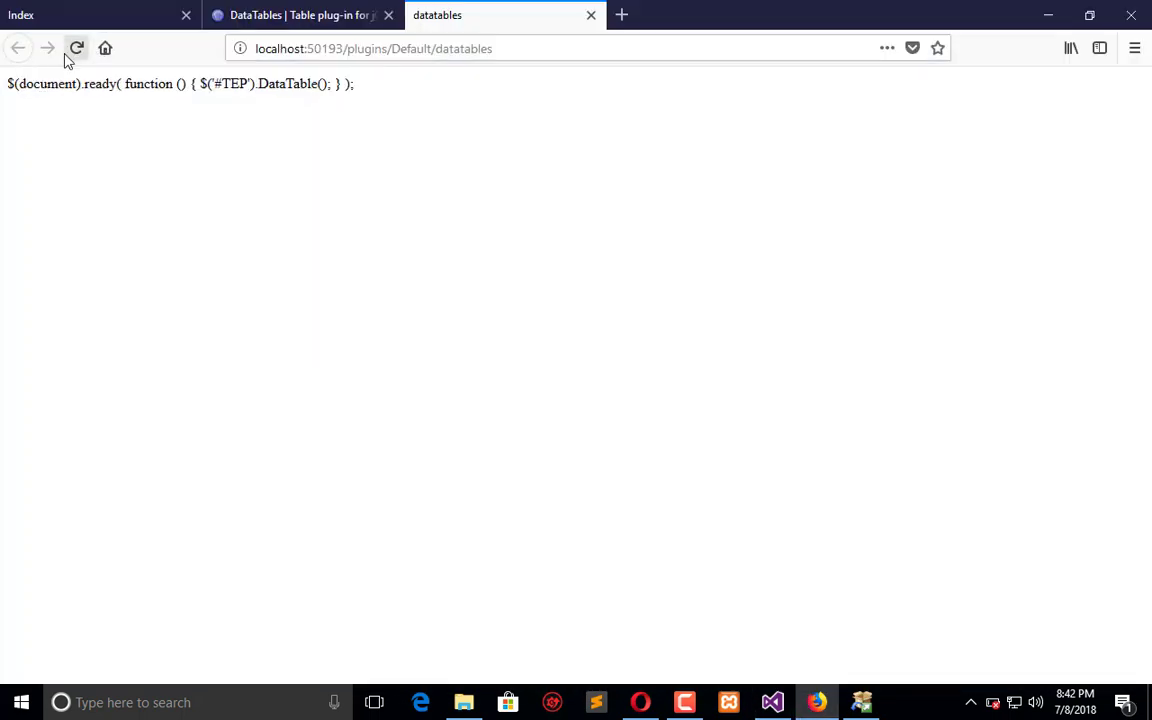
{"action": "left_click", "coordinate": [76, 48]}
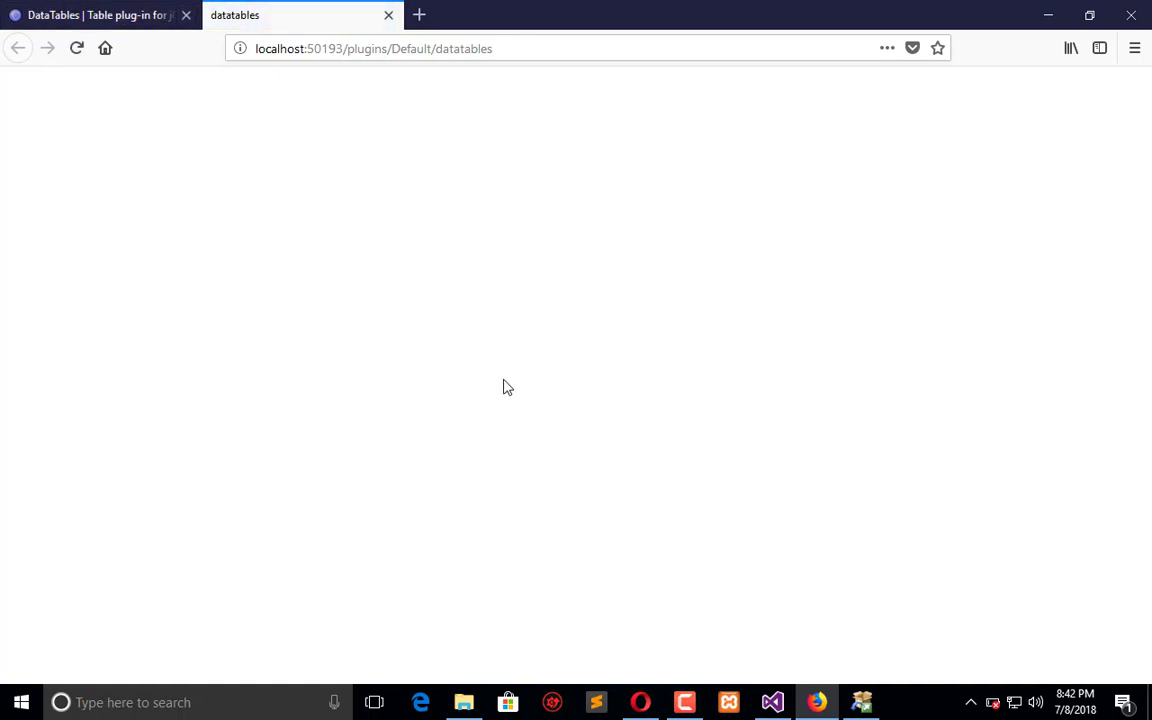
{"action": "mouse_move", "coordinate": [683, 556]}
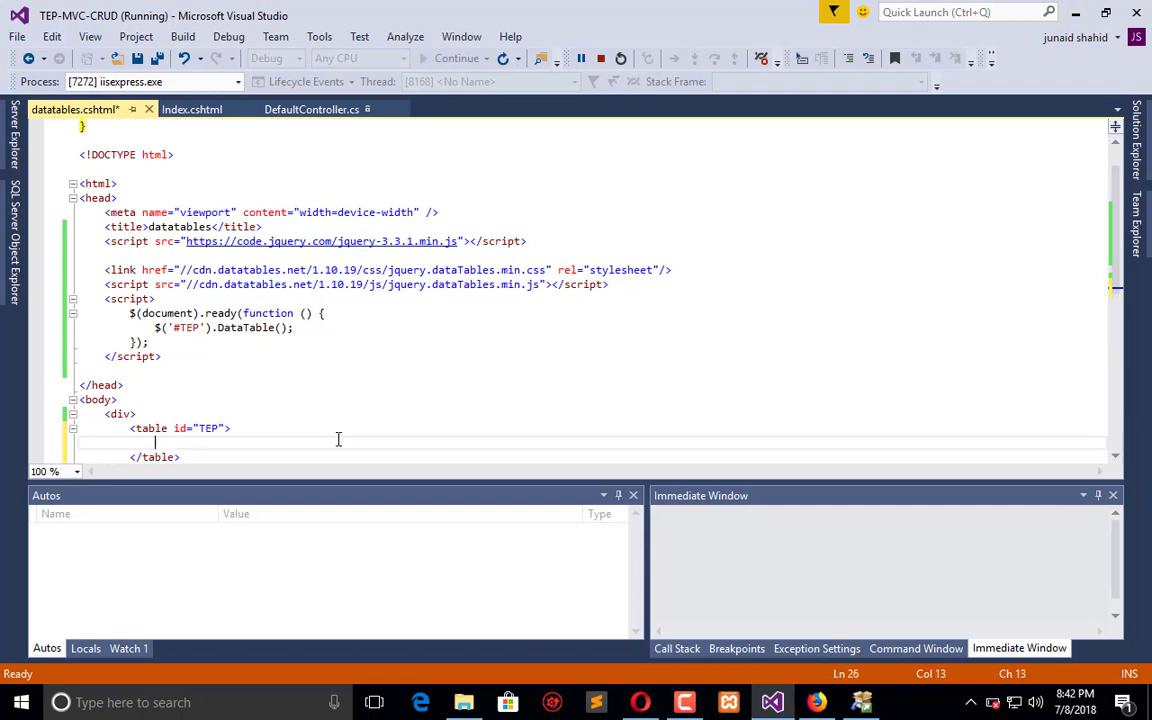
{"action": "type", "text": "<tab"}
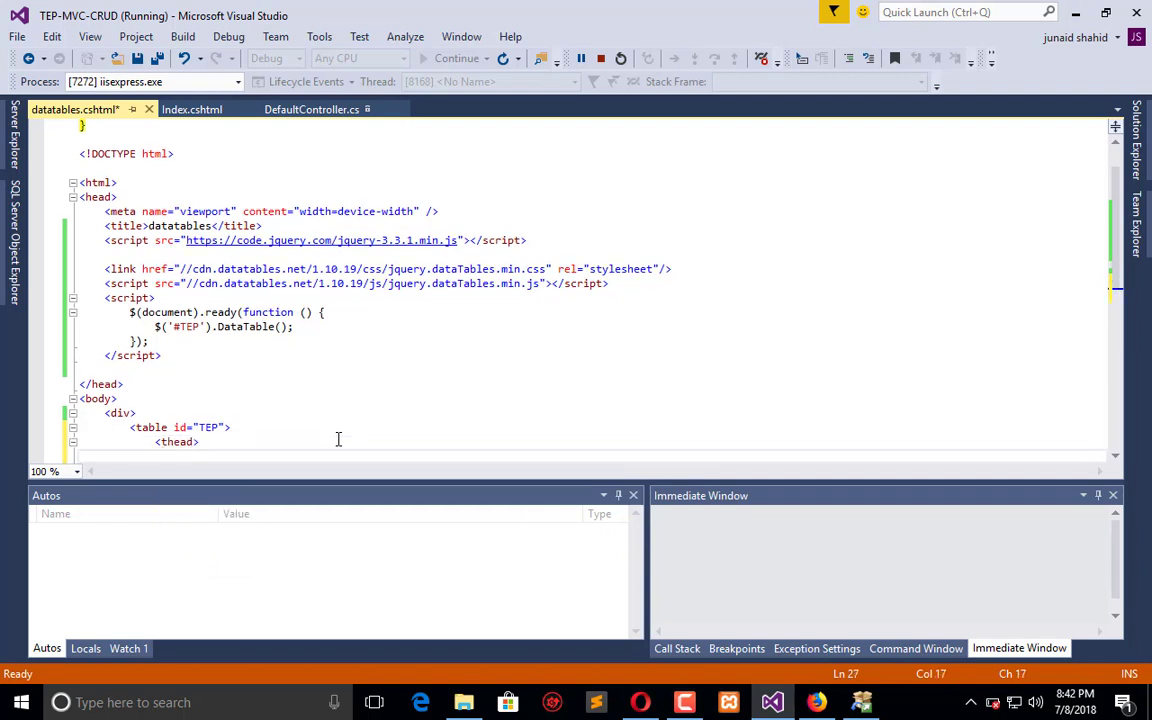
Step: Add a header row with three th cells labelled ID, NAME and AGE
{"action": "type", "text": "<tr"}
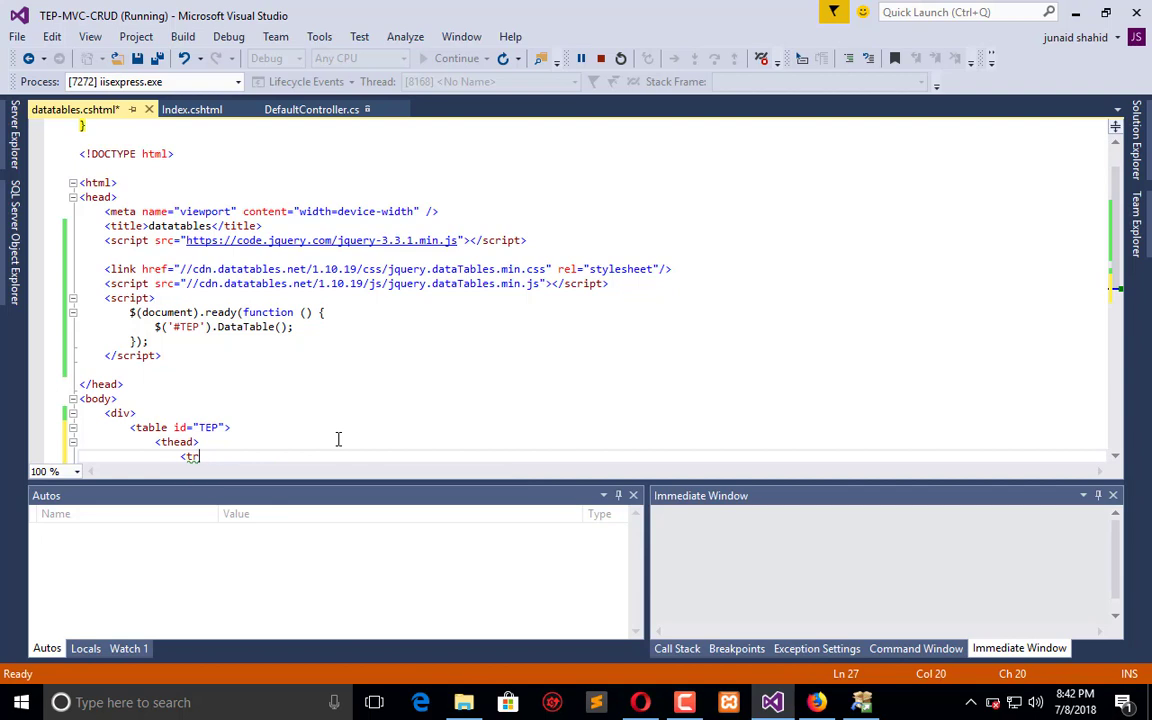
{"action": "key", "text": "enter"}
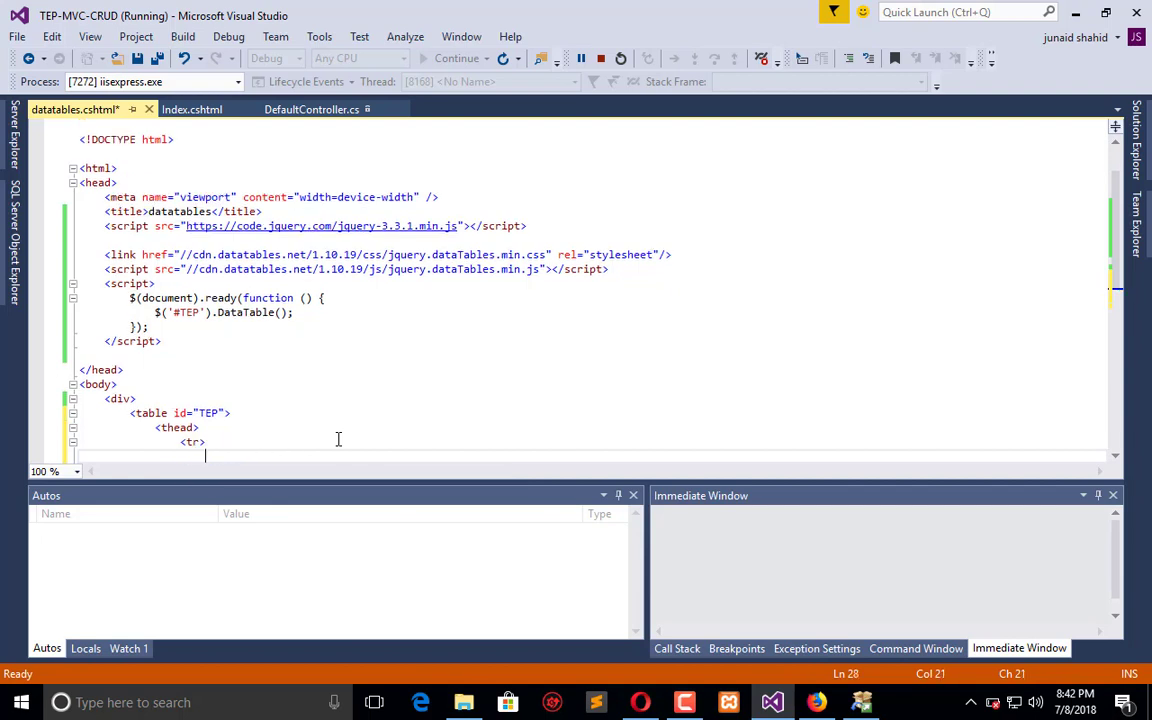
{"action": "type", "text": "<th>ID</th>"}
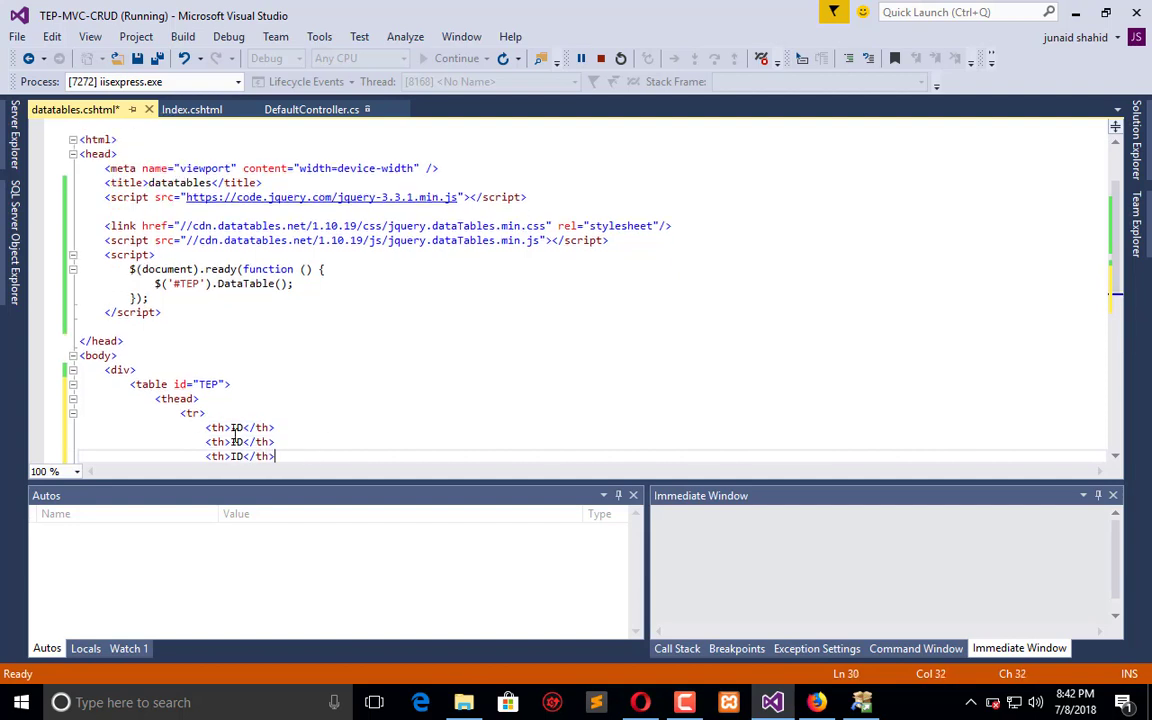
{"action": "left_click", "coordinate": [240, 441]}
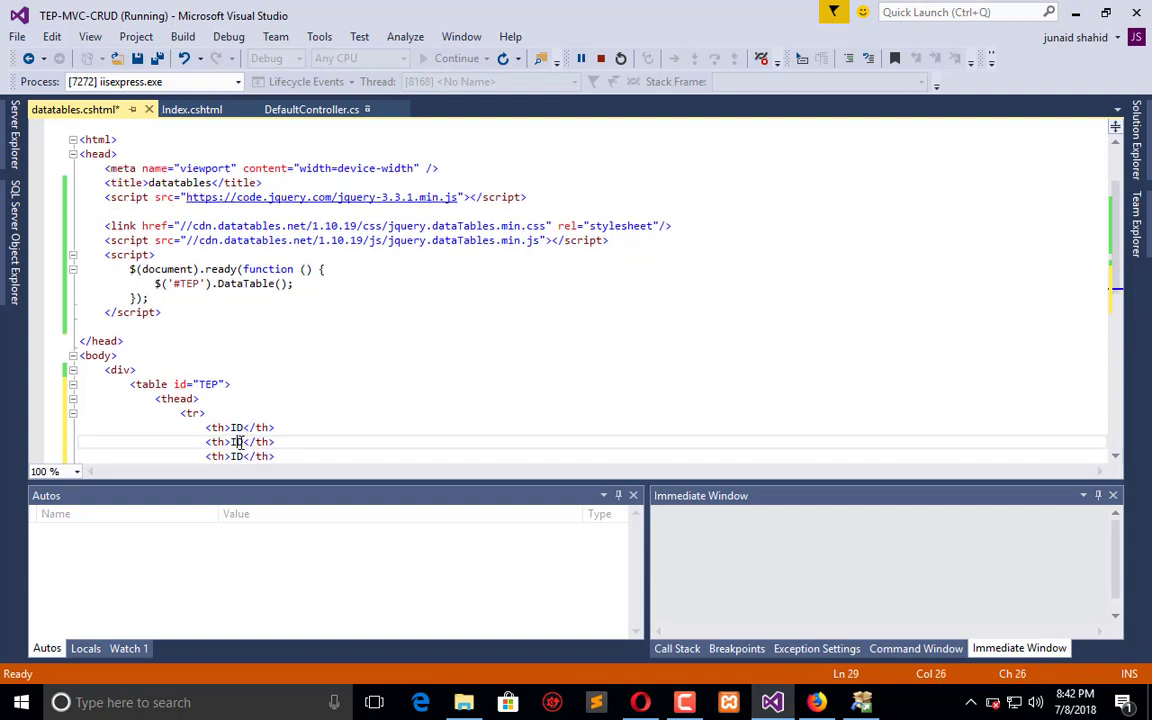
{"action": "type", "text": "NAME"}
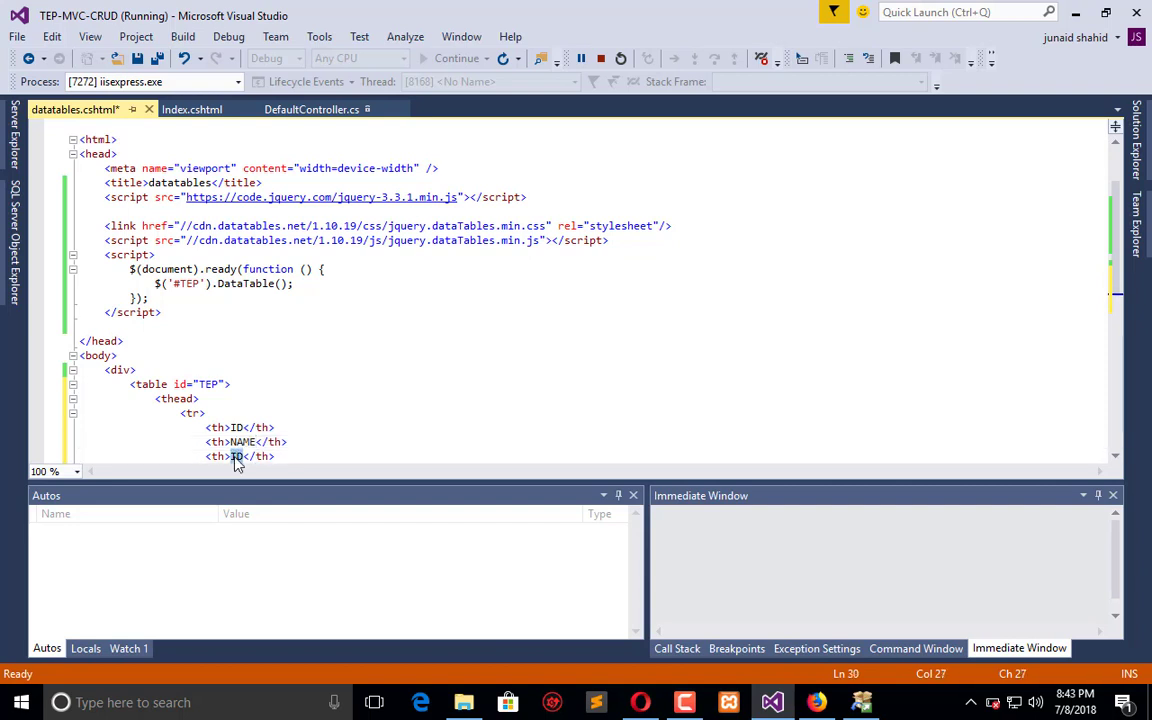
{"action": "type", "text": "AGE"}
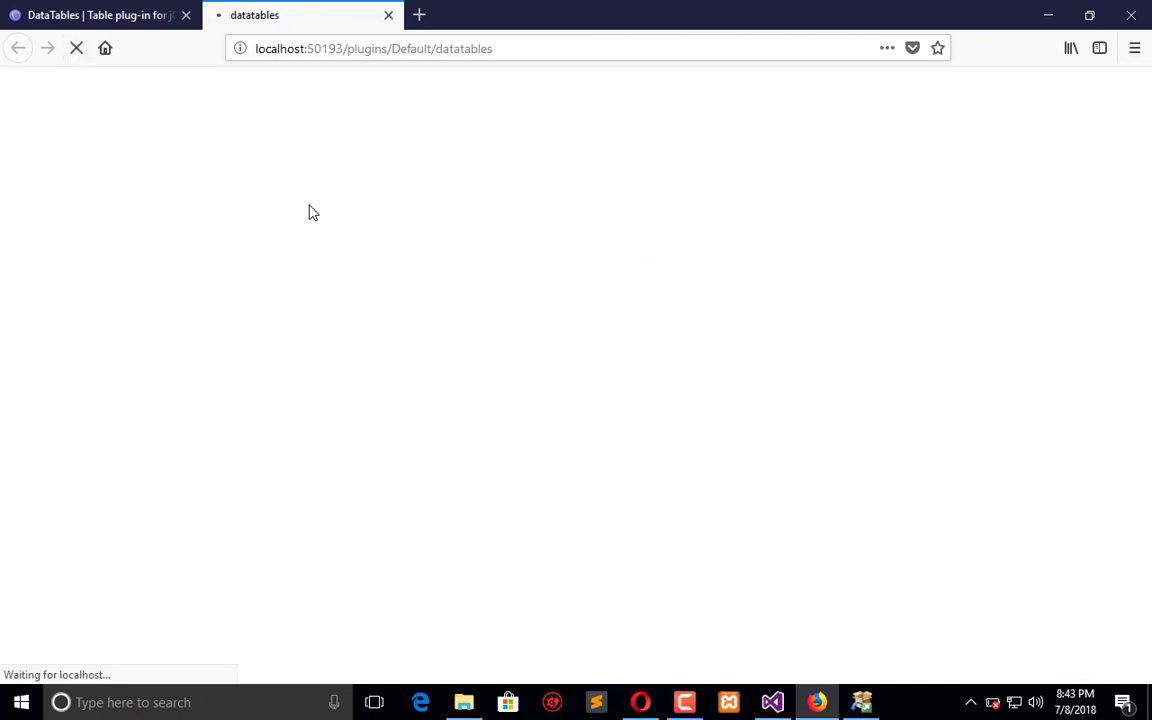
{"action": "mouse_move", "coordinate": [669, 335]}
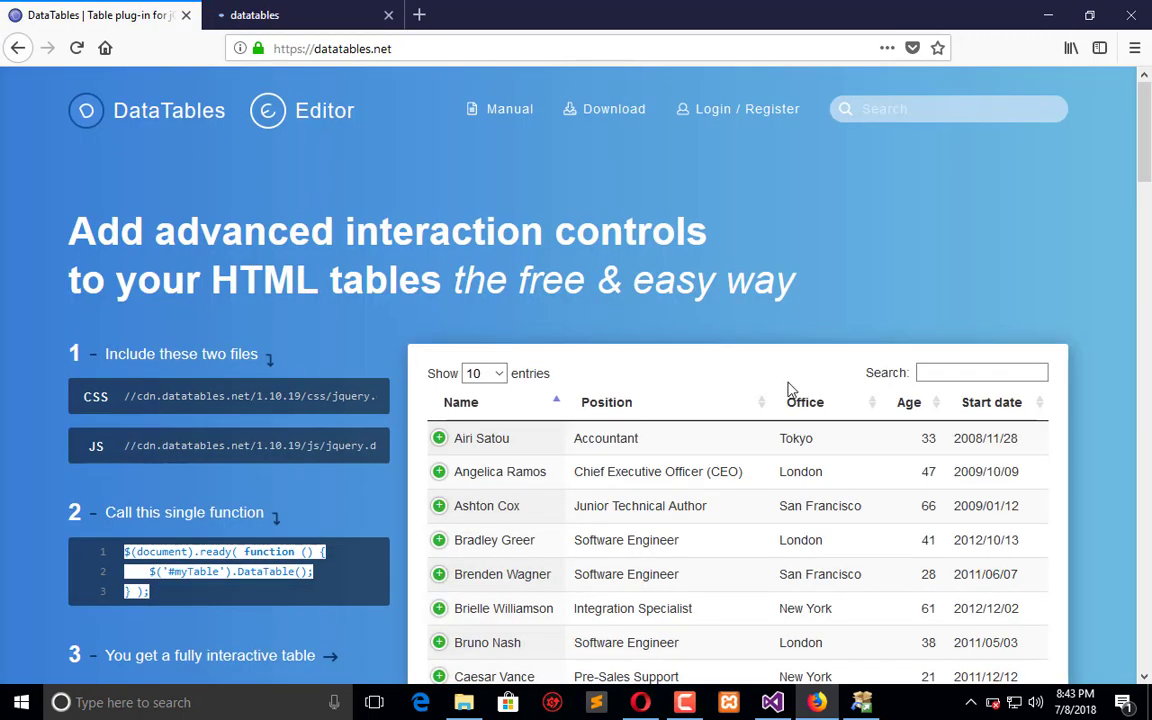
Step: Scroll past the DataTables demo table and open the Examples pages
{"action": "scroll", "scroll_direction": "down", "scroll_amount": 3}
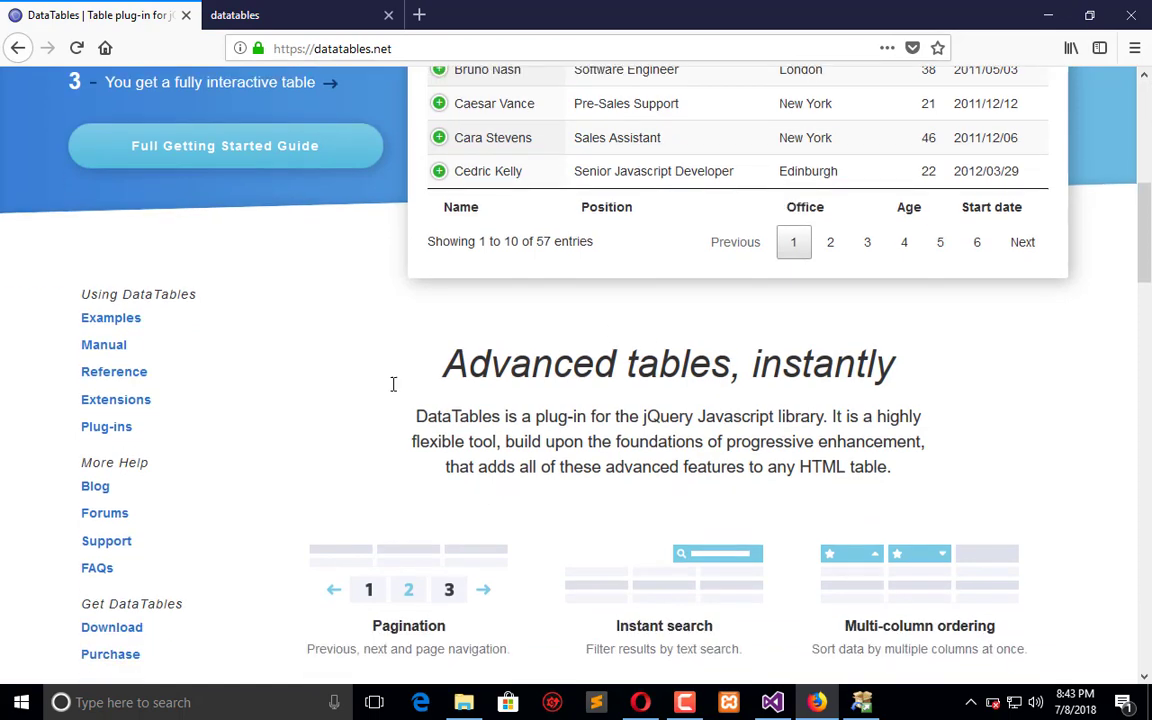
{"action": "left_click", "coordinate": [300, 14]}
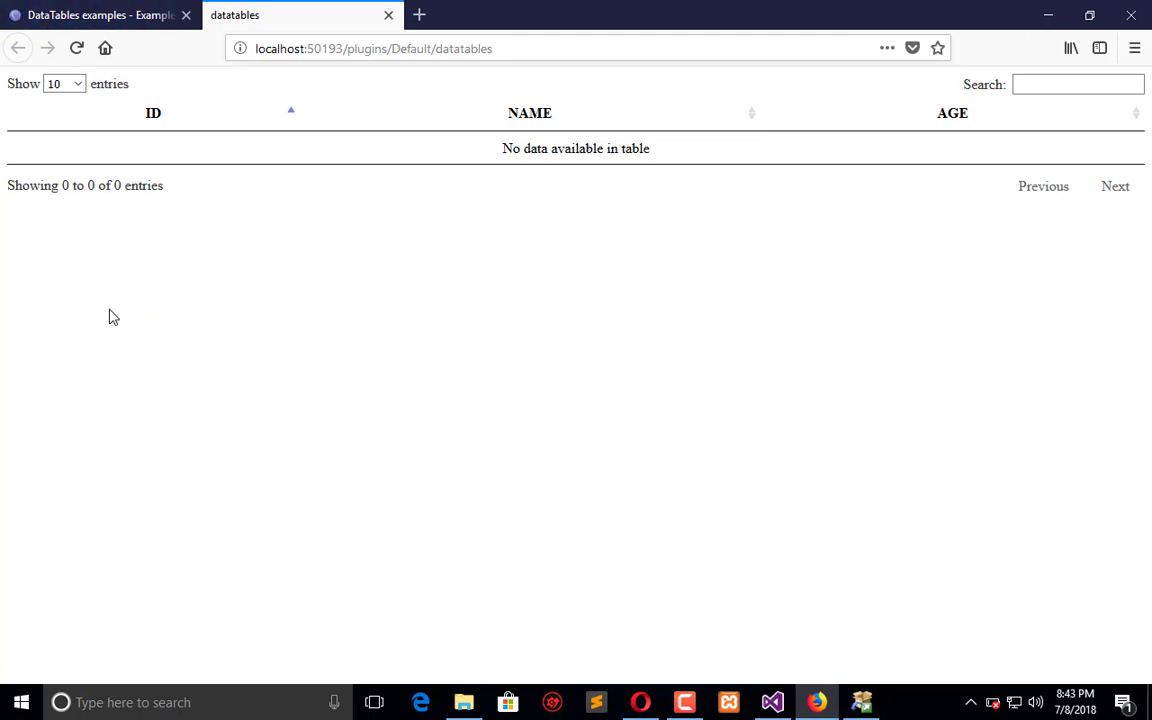
{"action": "mouse_move", "coordinate": [82, 177]}
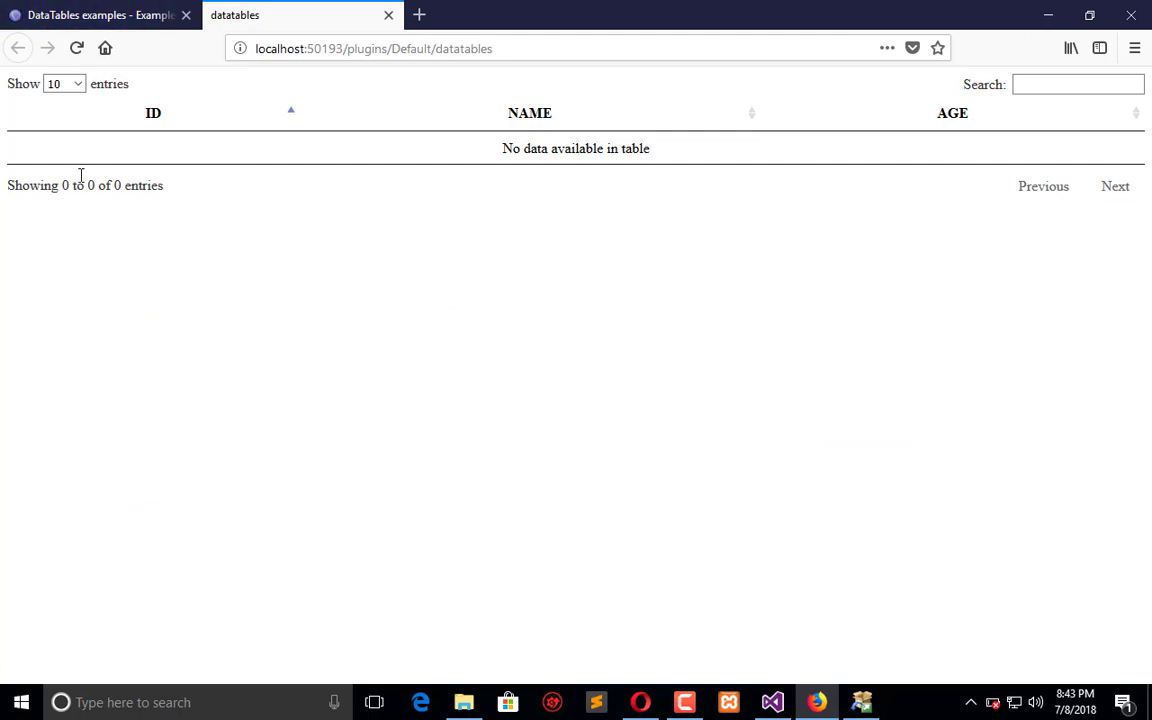
{"action": "left_click", "coordinate": [64, 83]}
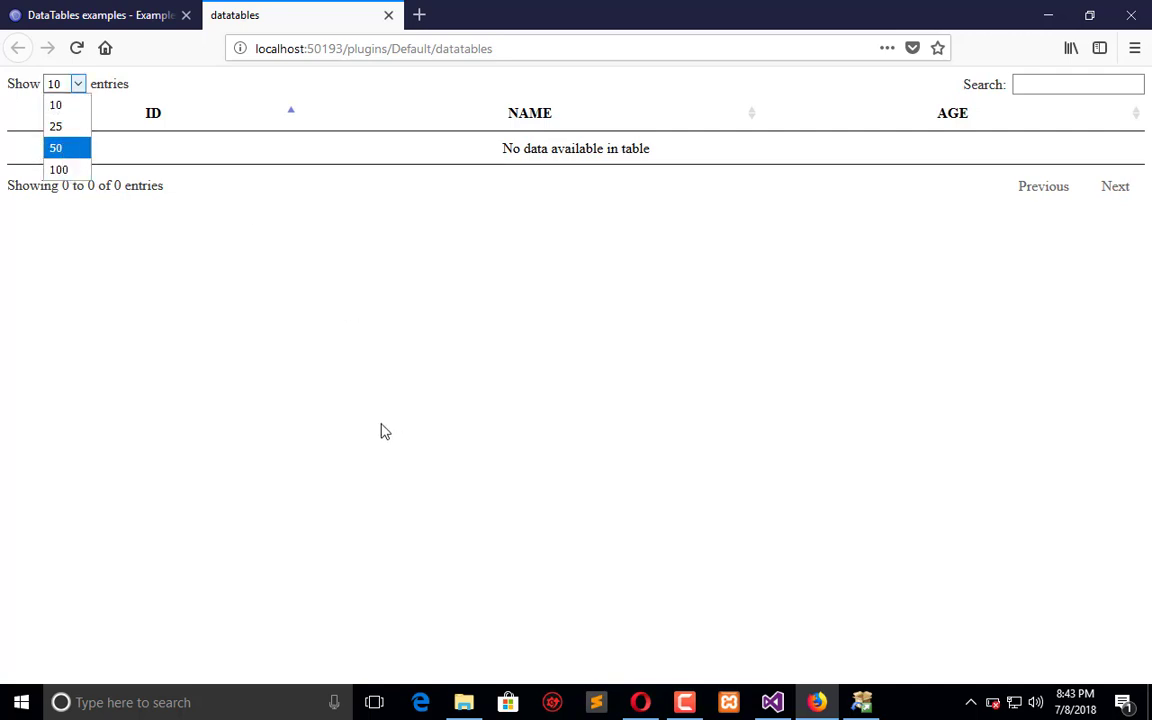
{"action": "left_click", "coordinate": [1078, 84]}
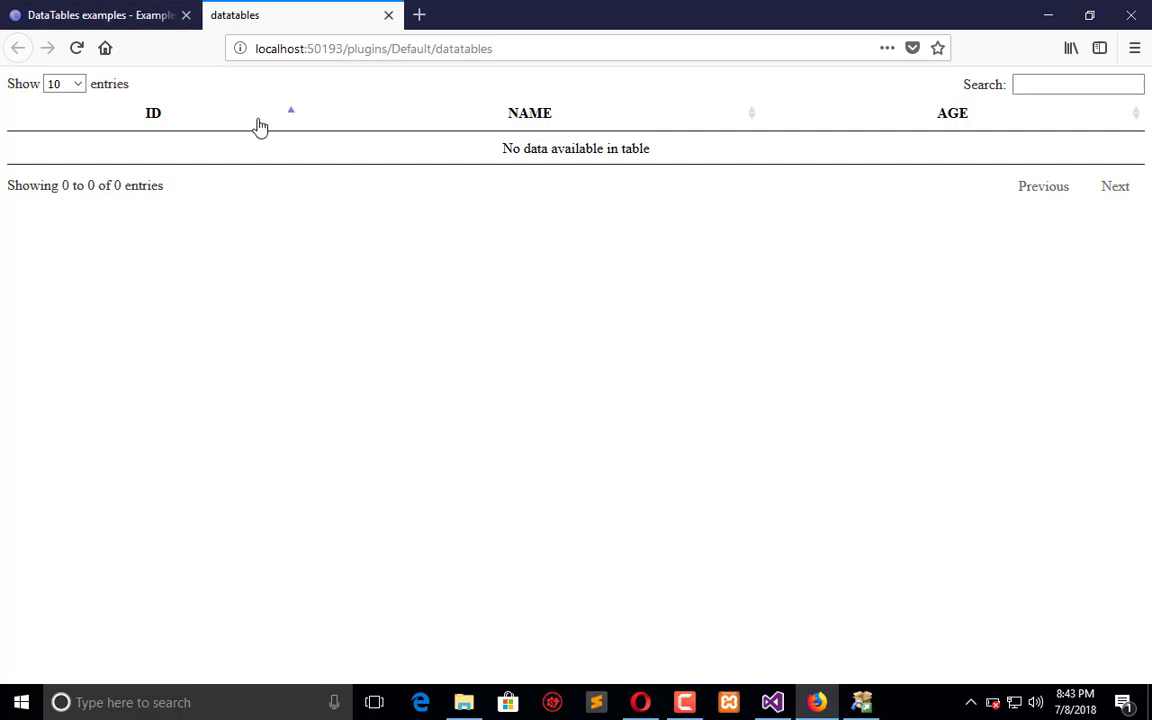
{"action": "mouse_move", "coordinate": [776, 117]}
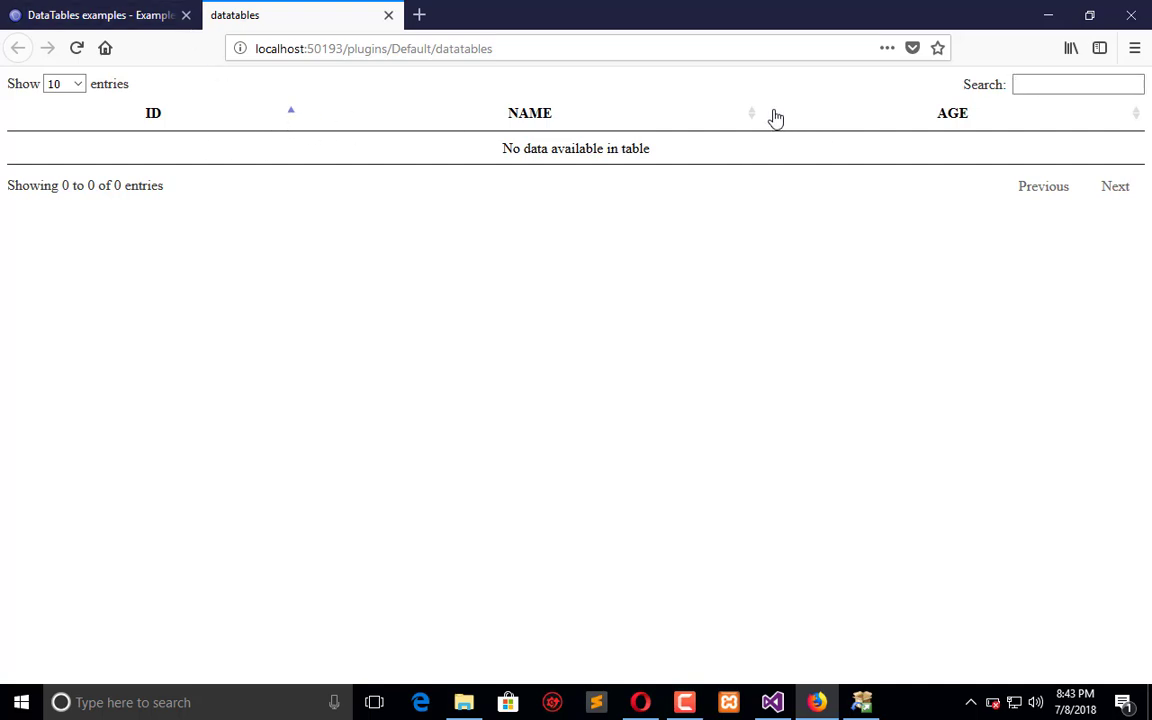
{"action": "left_click", "coordinate": [1078, 84]}
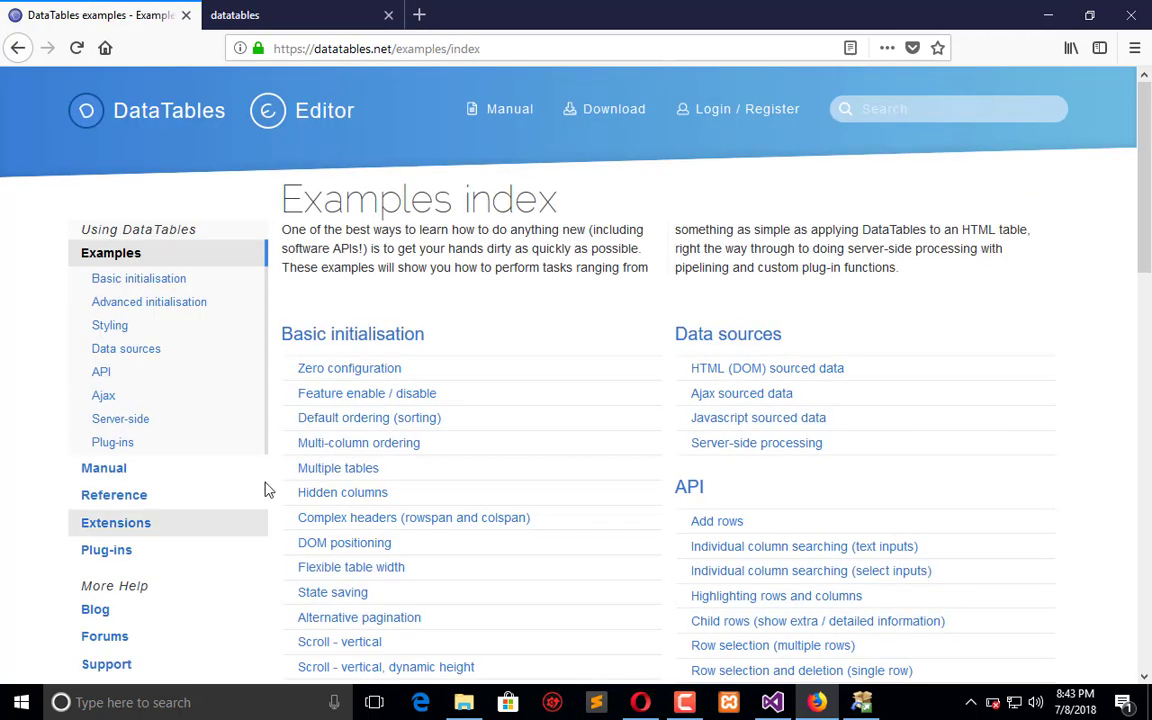
Step: Open the Zero configuration example and view its HTML tab markup
{"action": "left_click", "coordinate": [349, 368]}
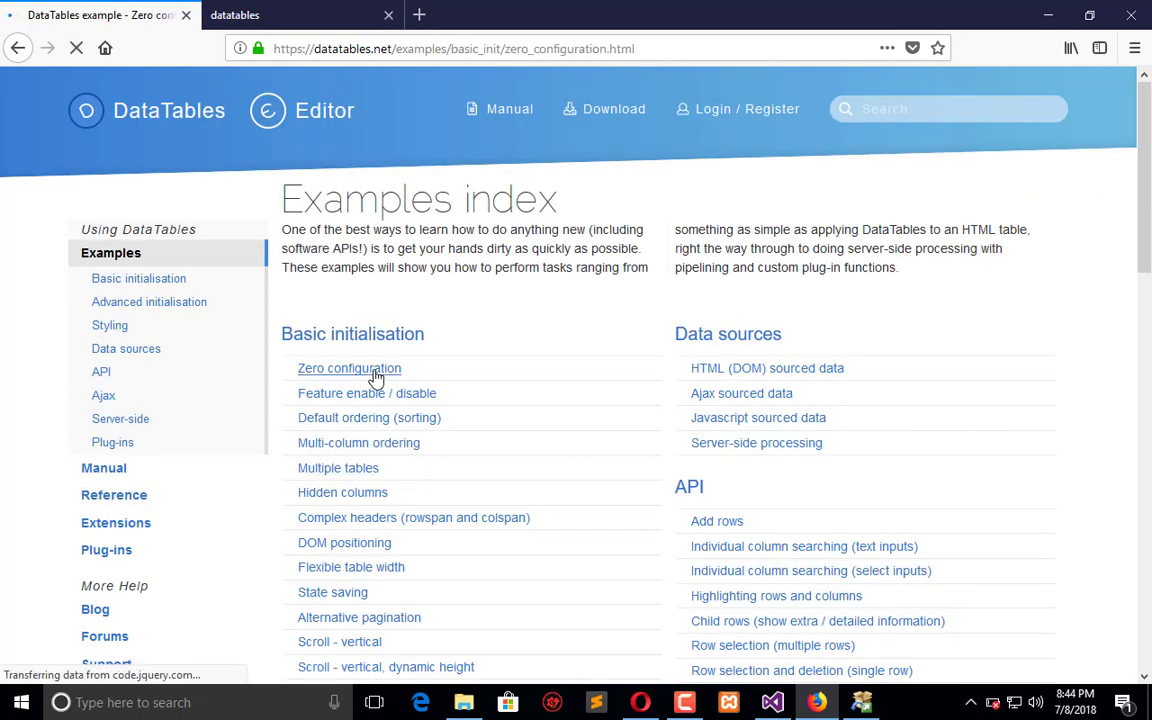
{"action": "left_click", "coordinate": [349, 368]}
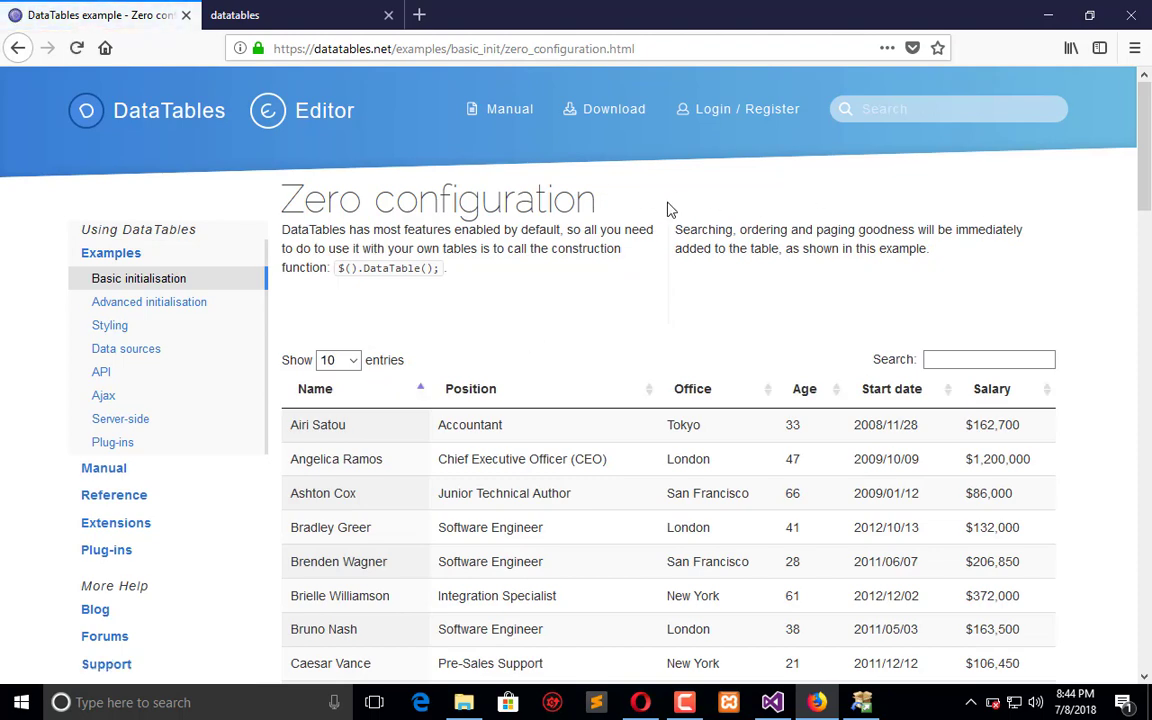
{"action": "scroll", "scroll_direction": "down", "scroll_amount": 3}
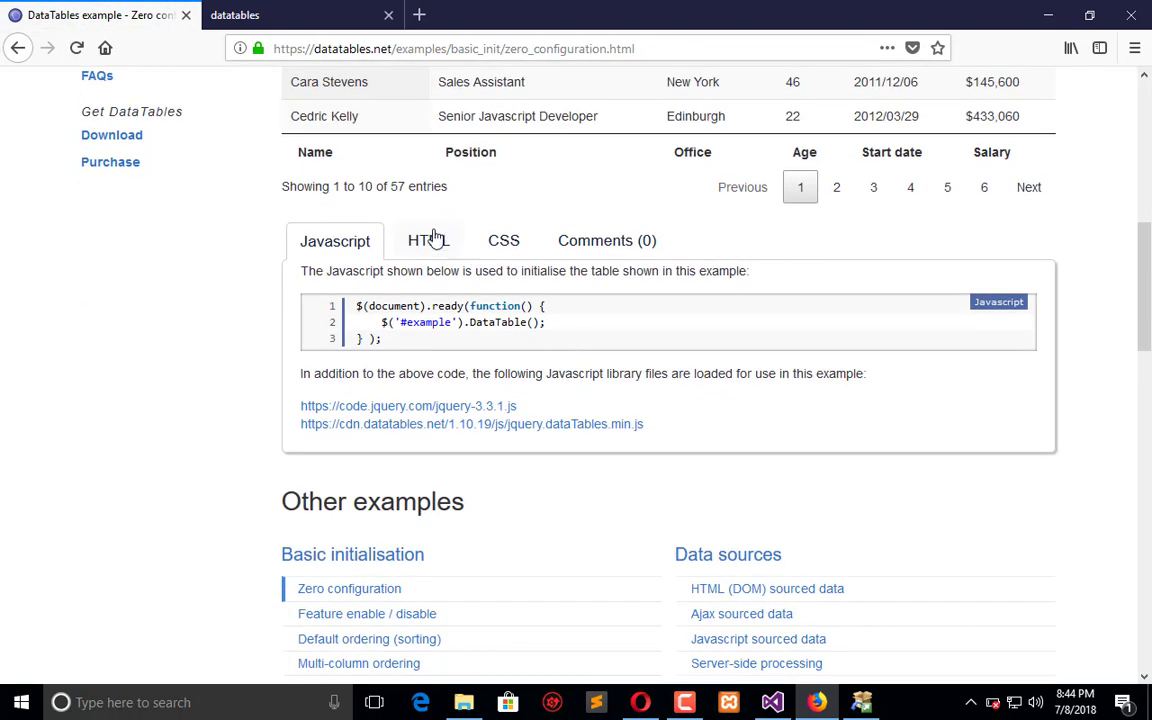
{"action": "left_click", "coordinate": [428, 240]}
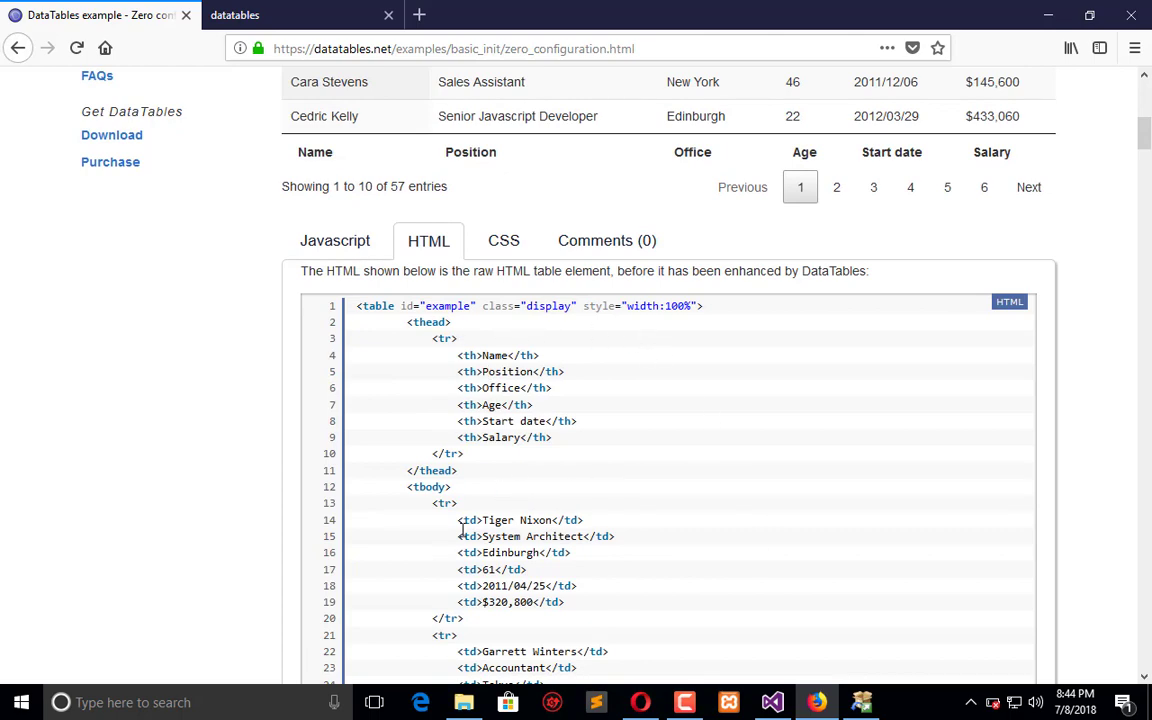
{"action": "mouse_move", "coordinate": [738, 483]}
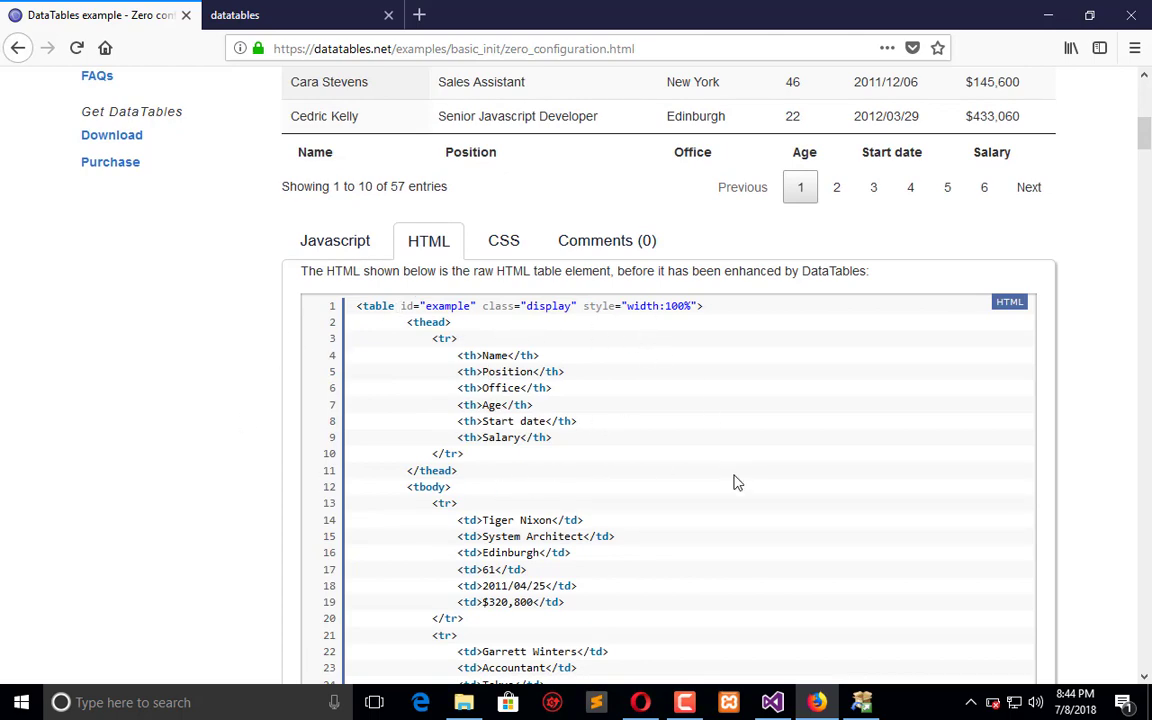
Step: Add a tbody after the header with a first data row containing the name JUNAID
{"action": "left_click", "coordinate": [772, 701]}
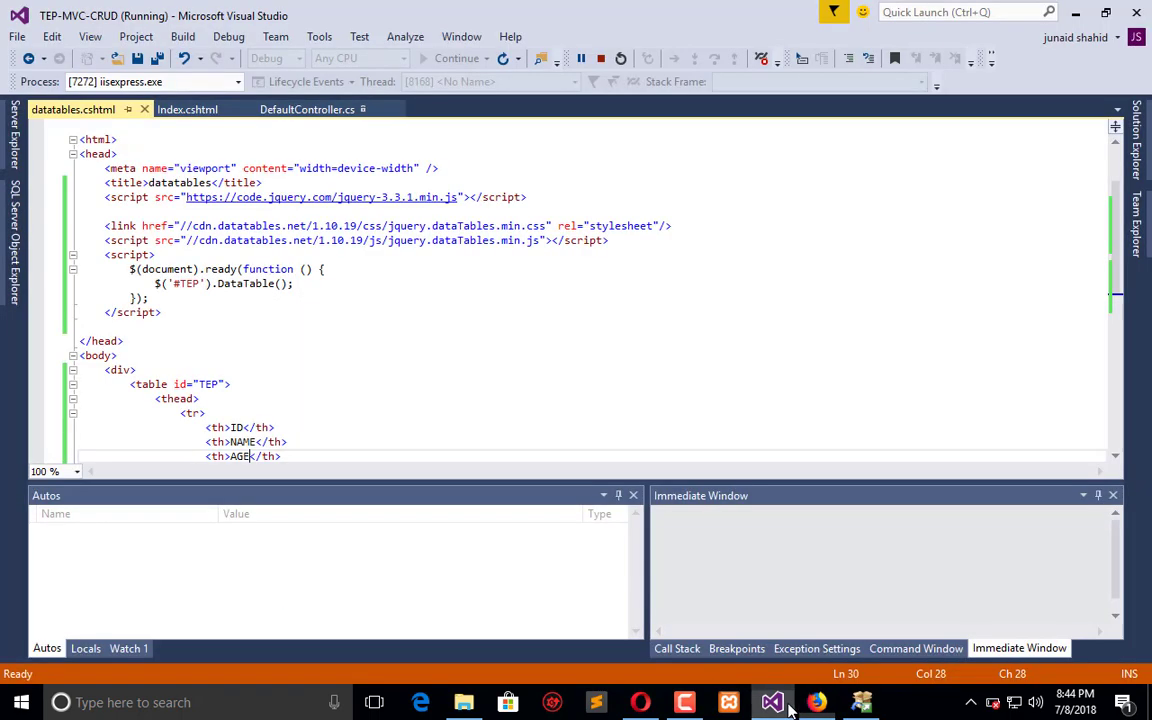
{"action": "scroll", "scroll_direction": "down", "scroll_amount": 3}
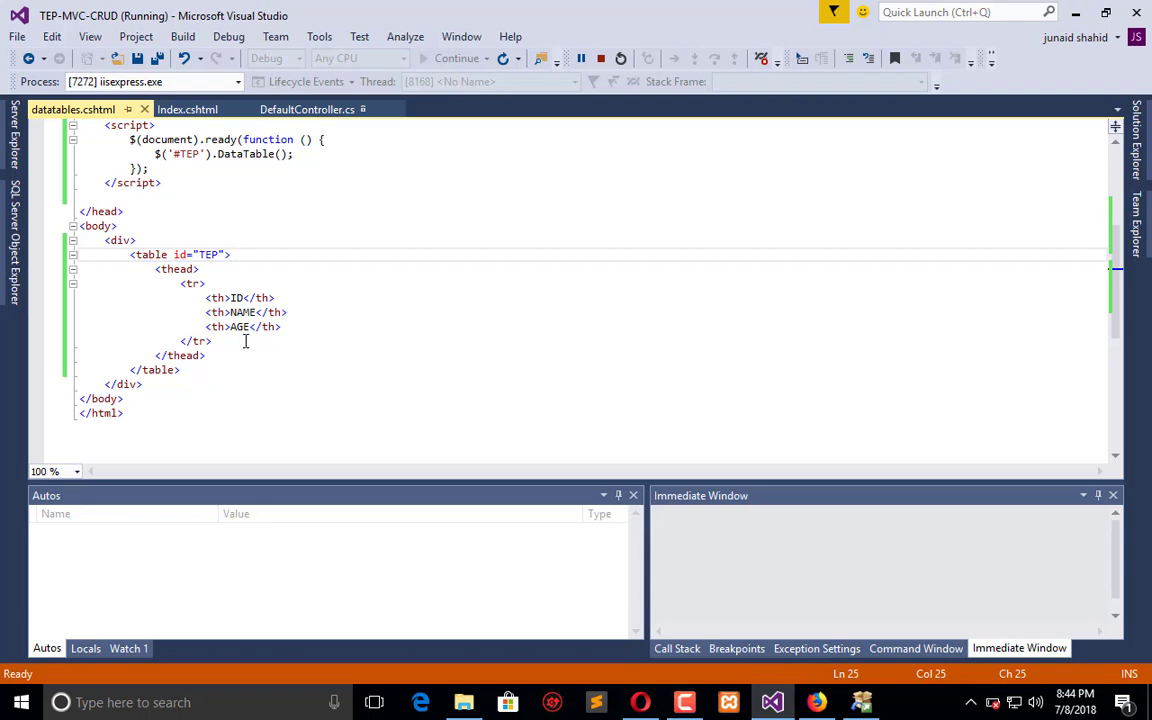
{"action": "left_click", "coordinate": [220, 356]}
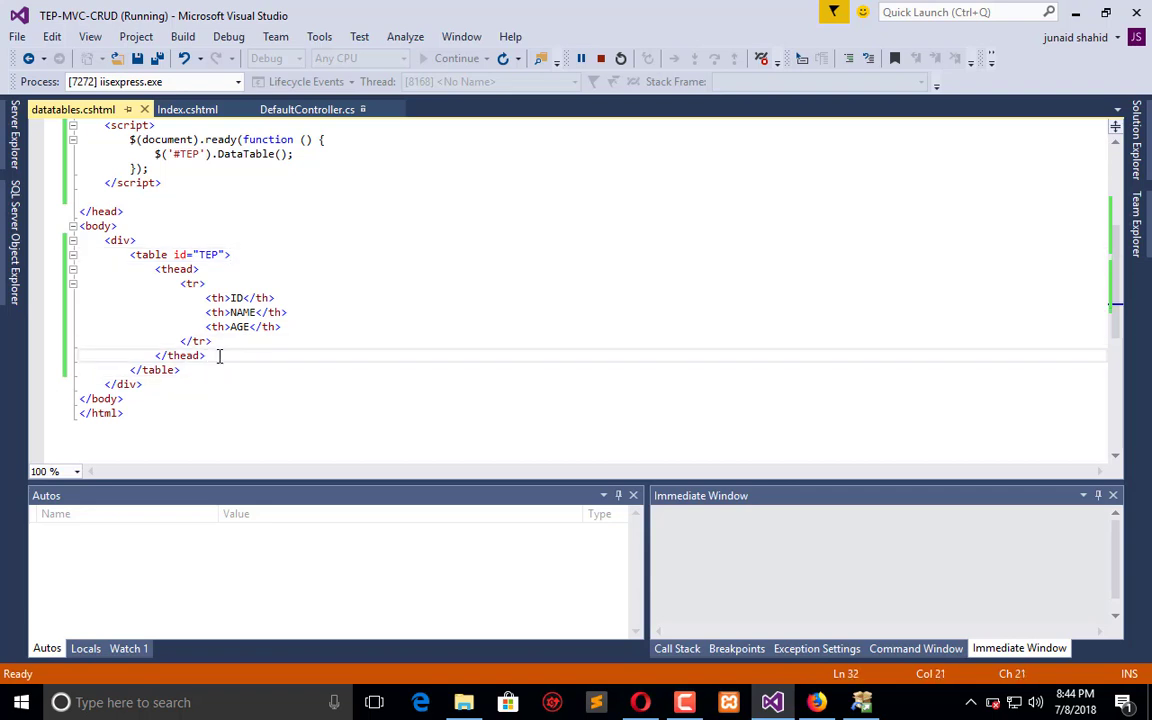
{"action": "type", "text": "<tbody>"}
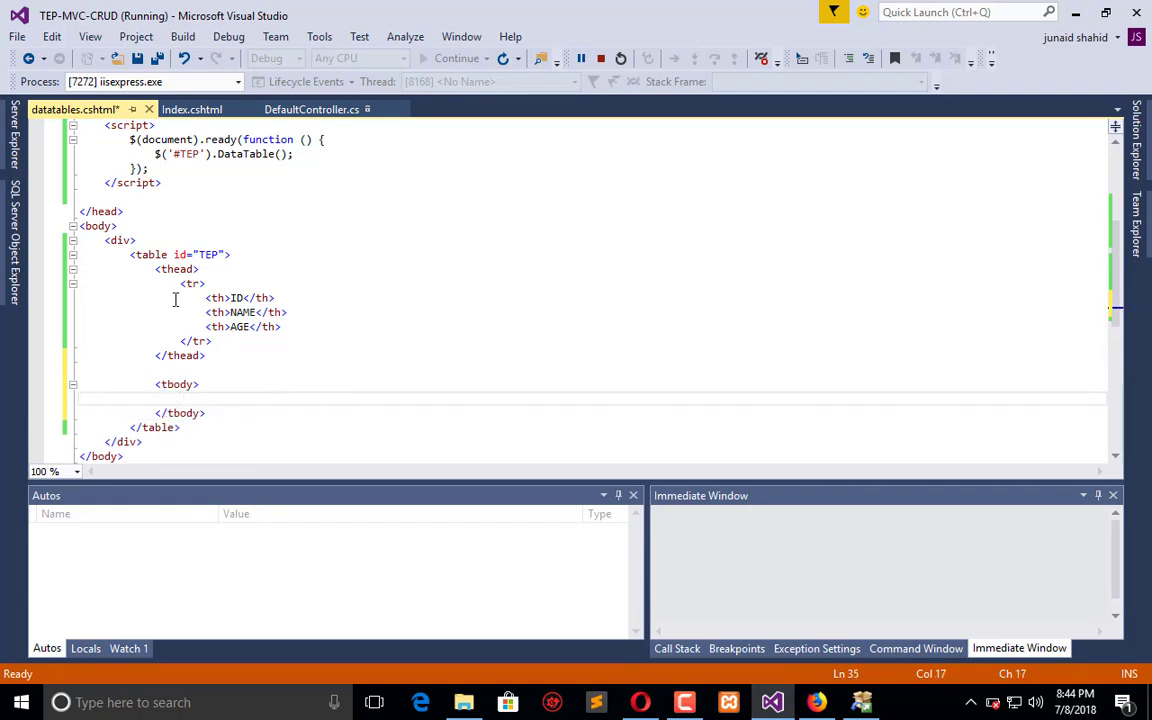
{"action": "type", "text": "TR"}
{"action": "type", "text": "<td"}
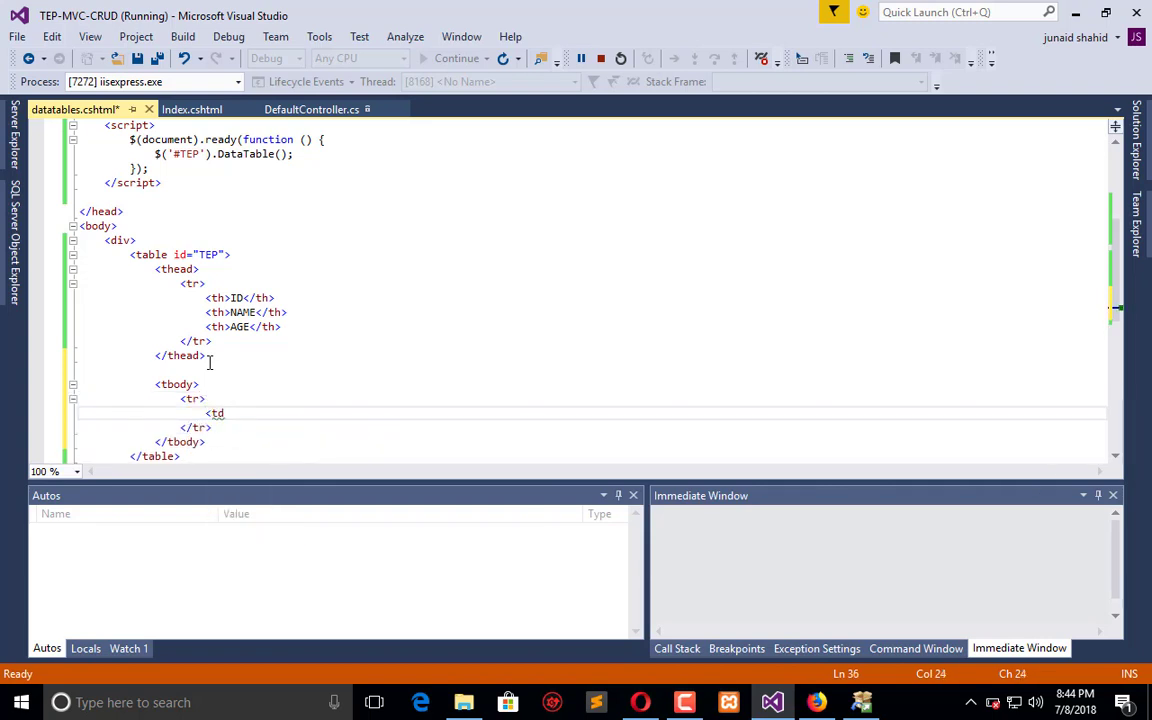
{"action": "type", "text": "></td>"}
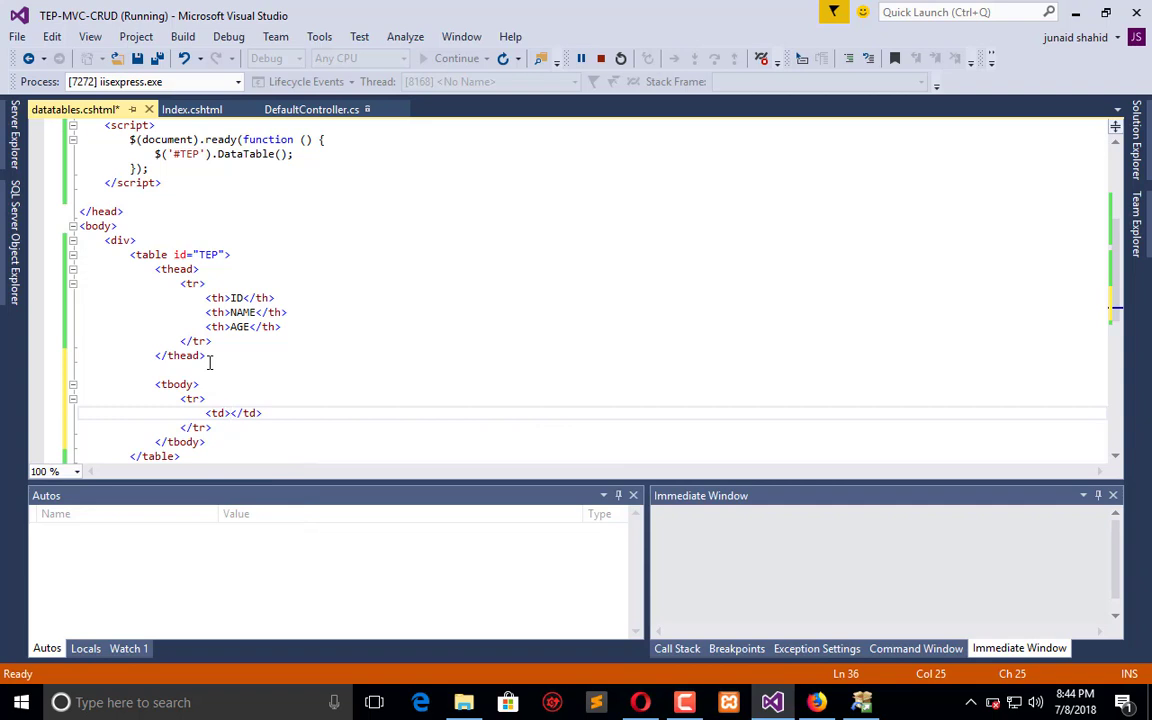
{"action": "type", "text": "01"}
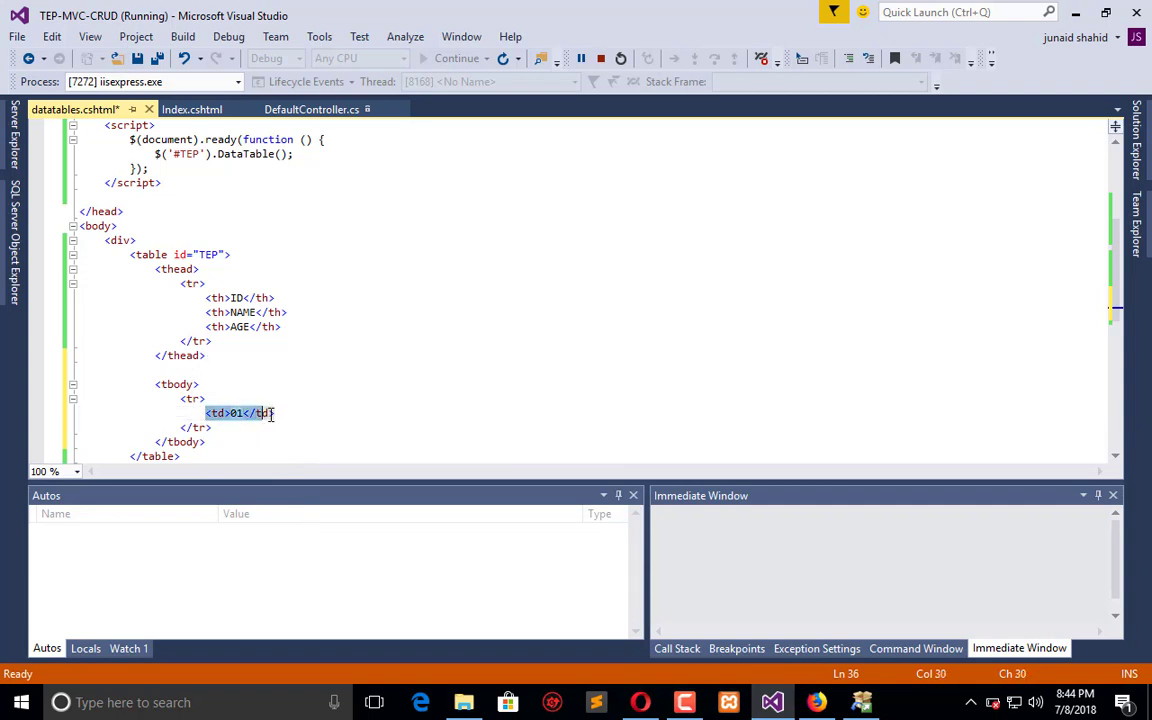
{"action": "type", "text": "<td>02</td>"}
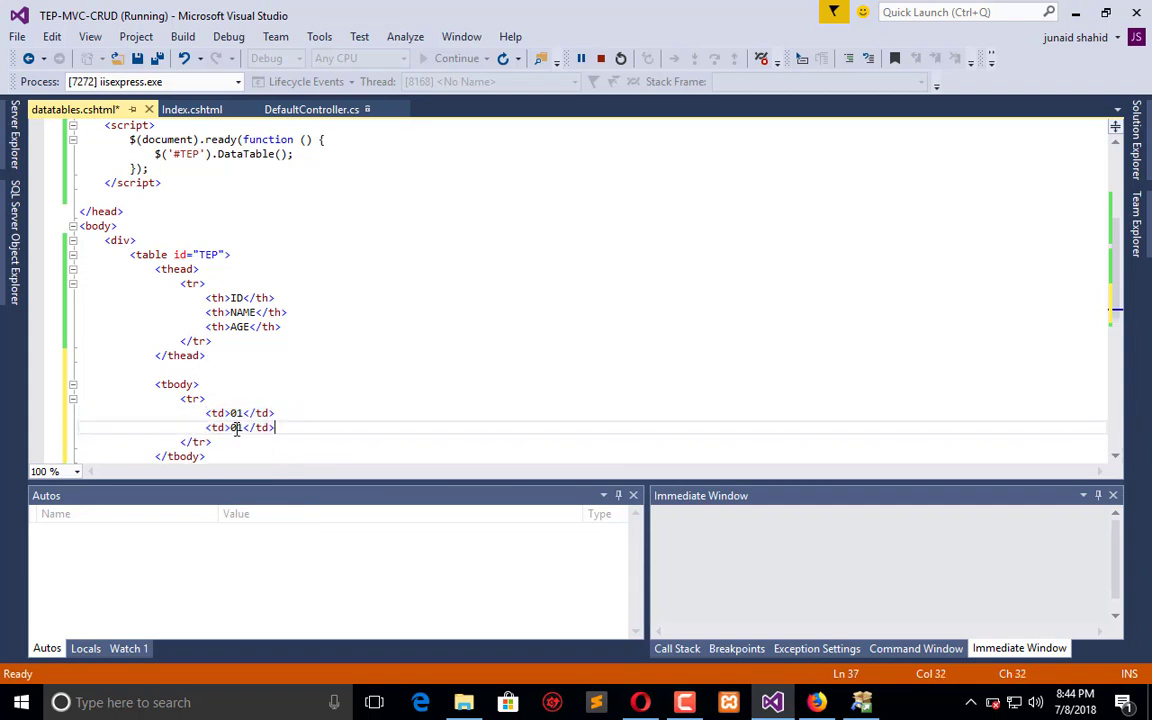
{"action": "type", "text": "jUNAID"}
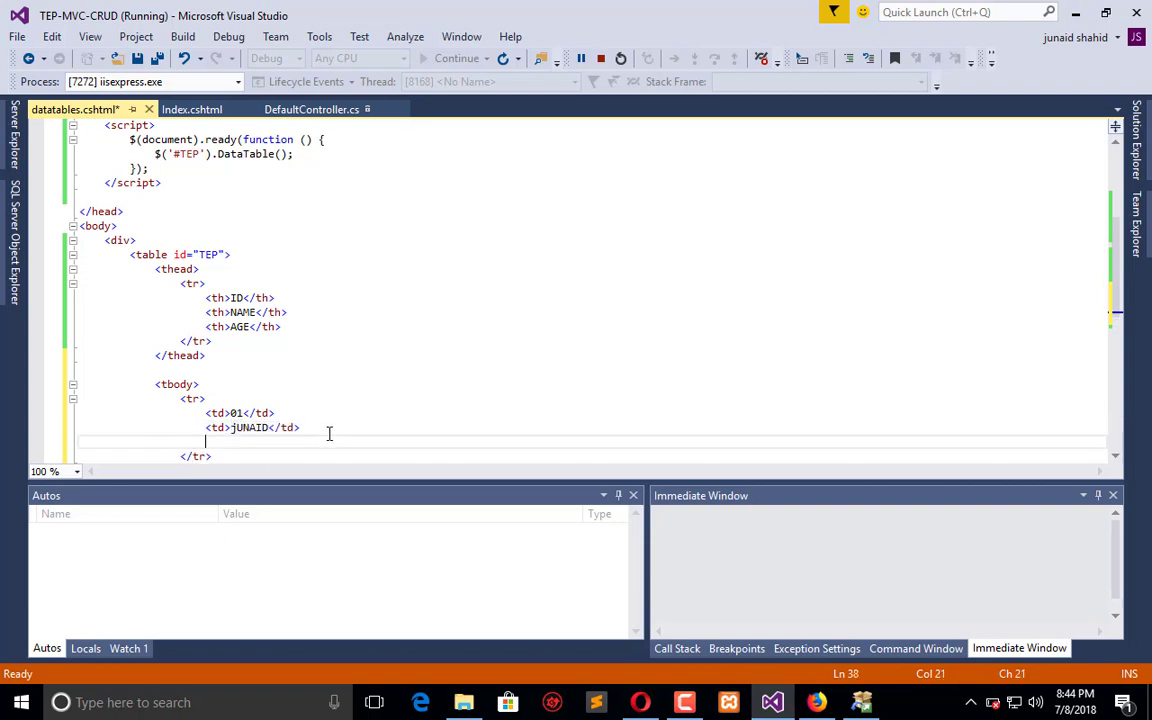
{"action": "type", "text": "<td>01</td>"}
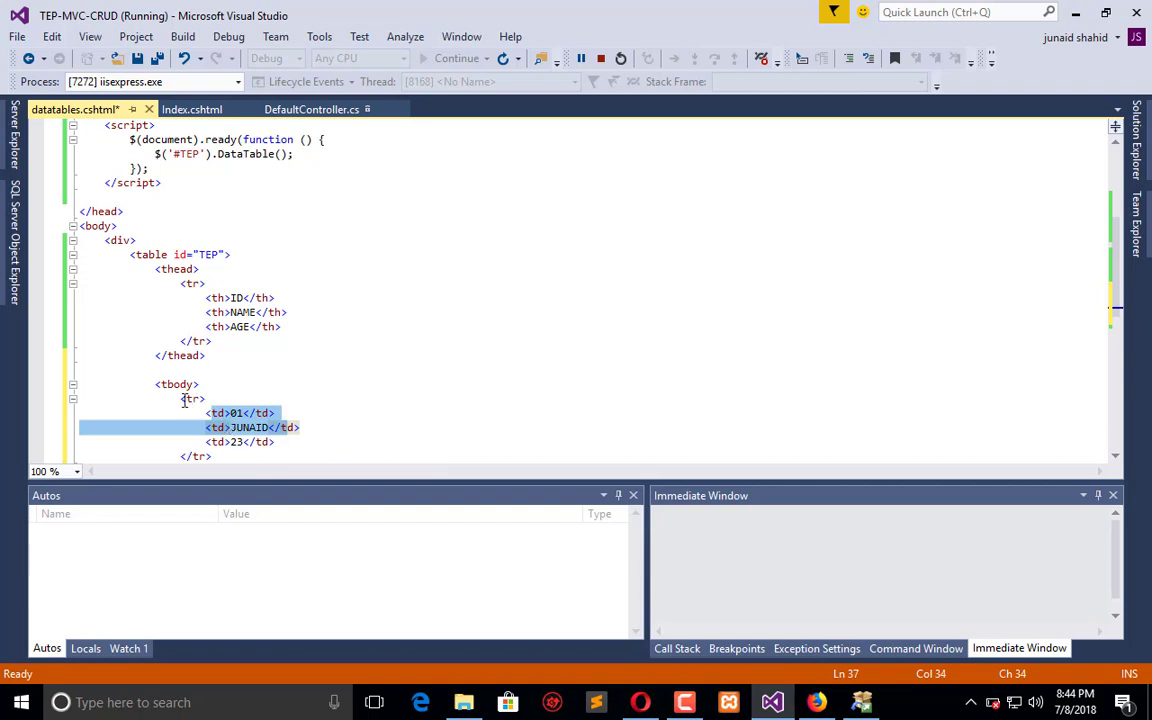
Step: Duplicate the data row and change the second row's name to MARYK
{"action": "left_click", "coordinate": [235, 455]}
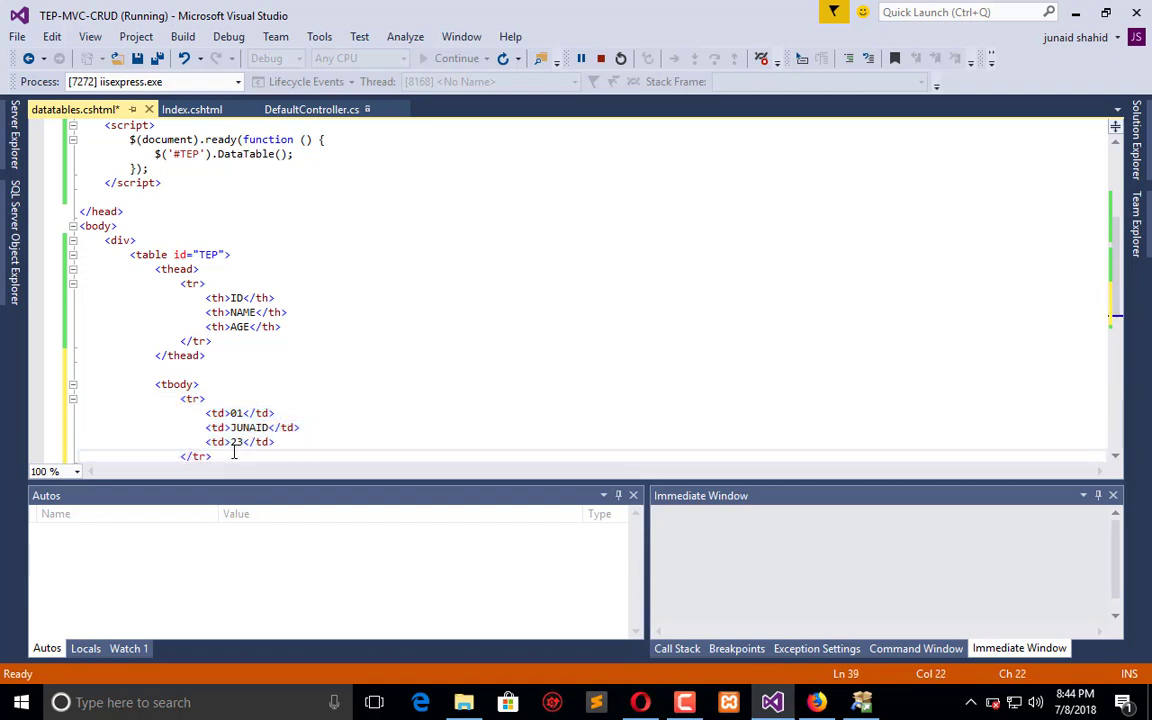
{"action": "scroll", "scroll_direction": "down", "scroll_amount": 3}
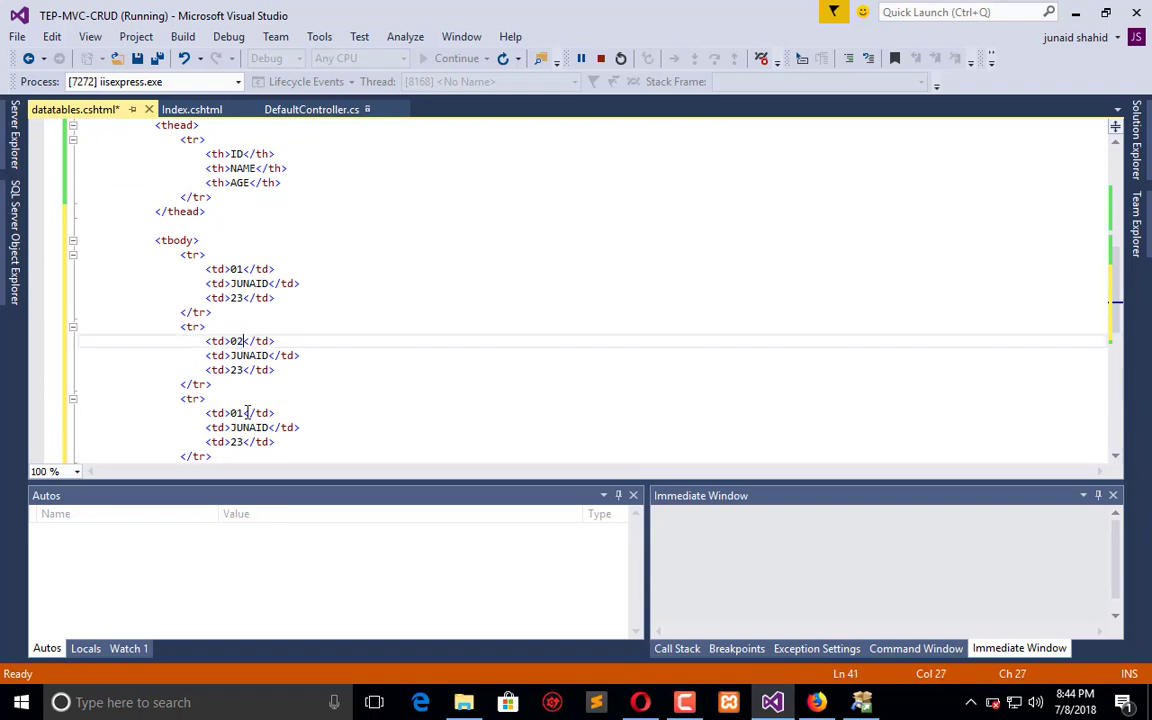
{"action": "double_click", "coordinate": [249, 355]}
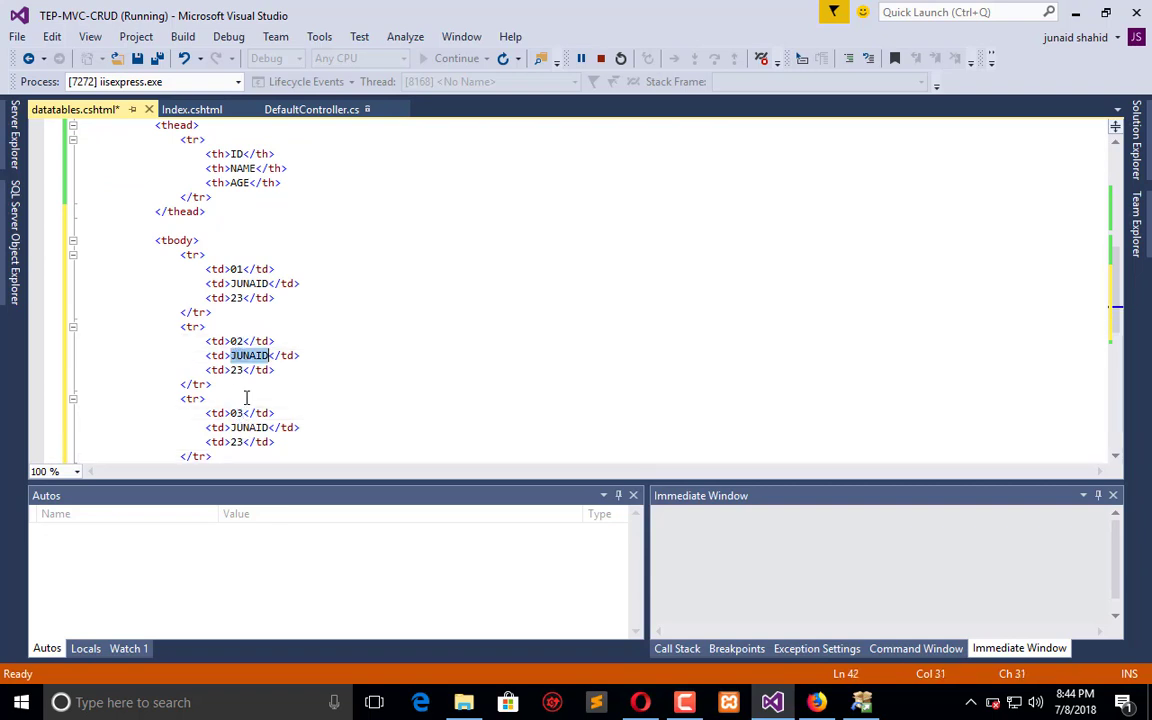
{"action": "type", "text": "MARYK"}
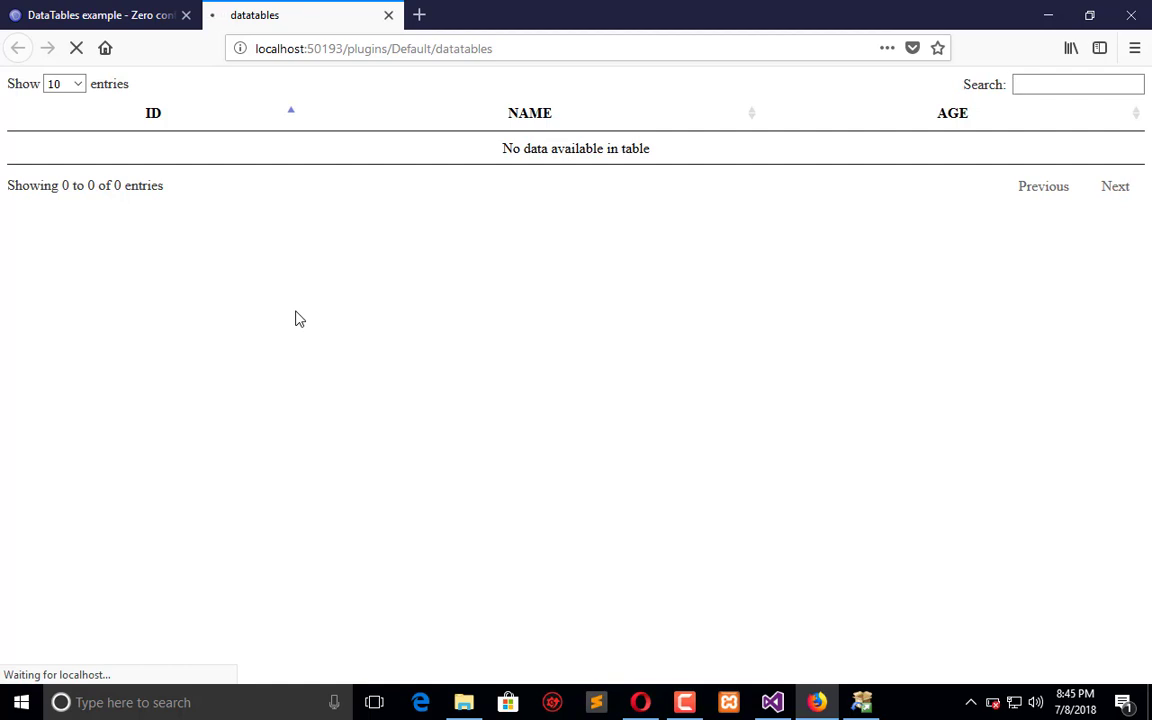
Step: Filter the datatables rows by typing JUNAID, then AR and K, into the Search box
{"action": "left_click", "coordinate": [1078, 84]}
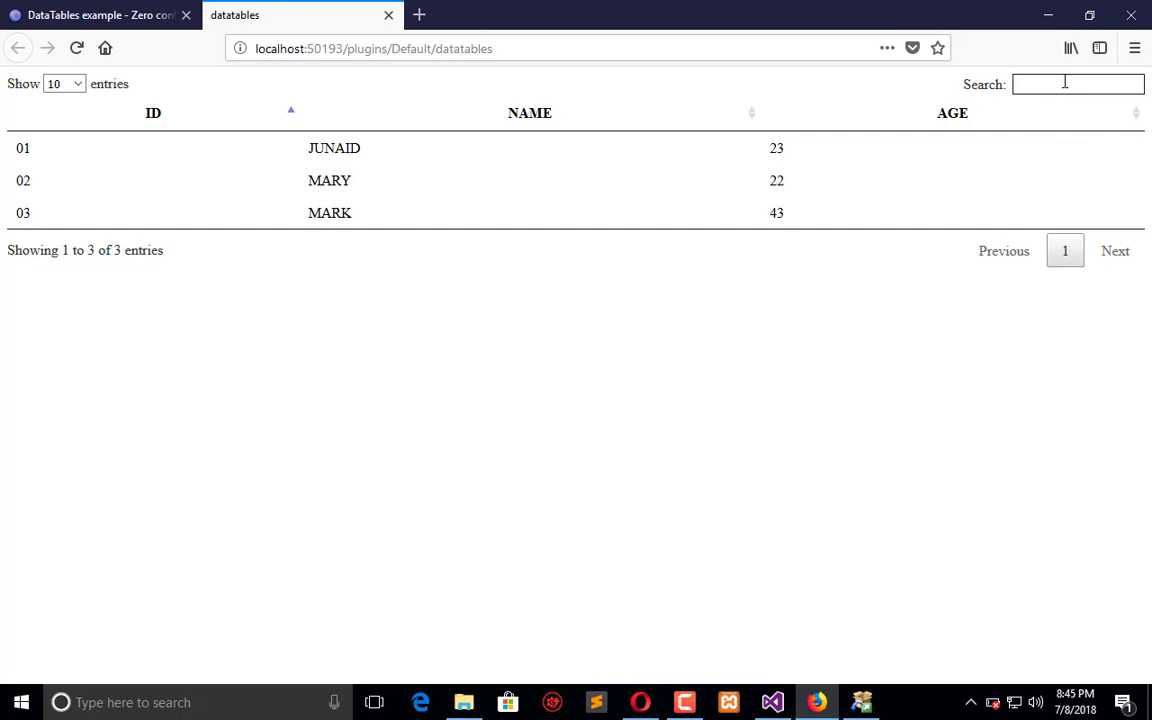
{"action": "type", "text": "JUNAID"}
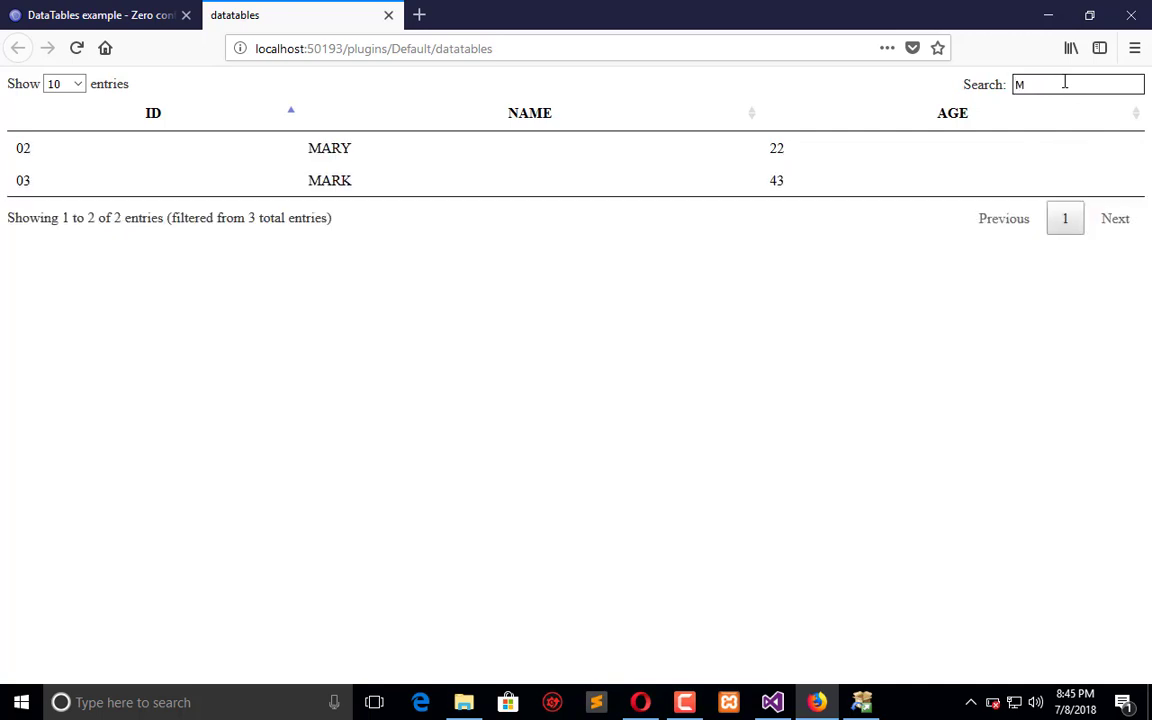
{"action": "type", "text": "AR"}
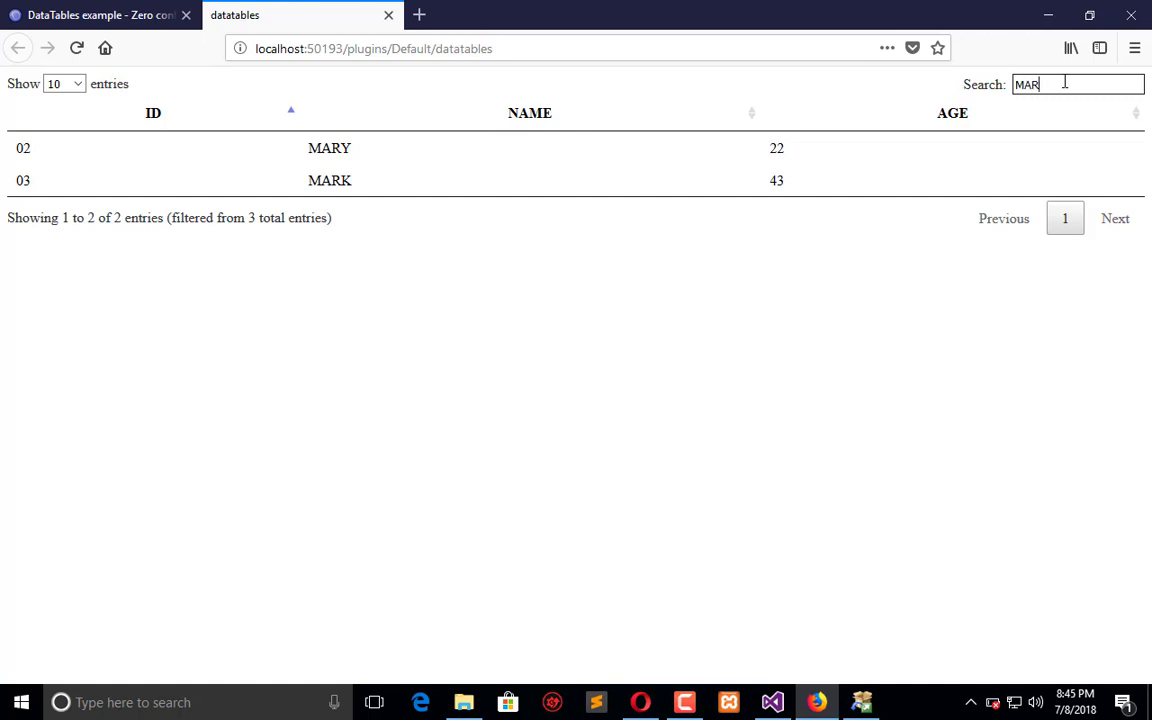
{"action": "type", "text": "K"}
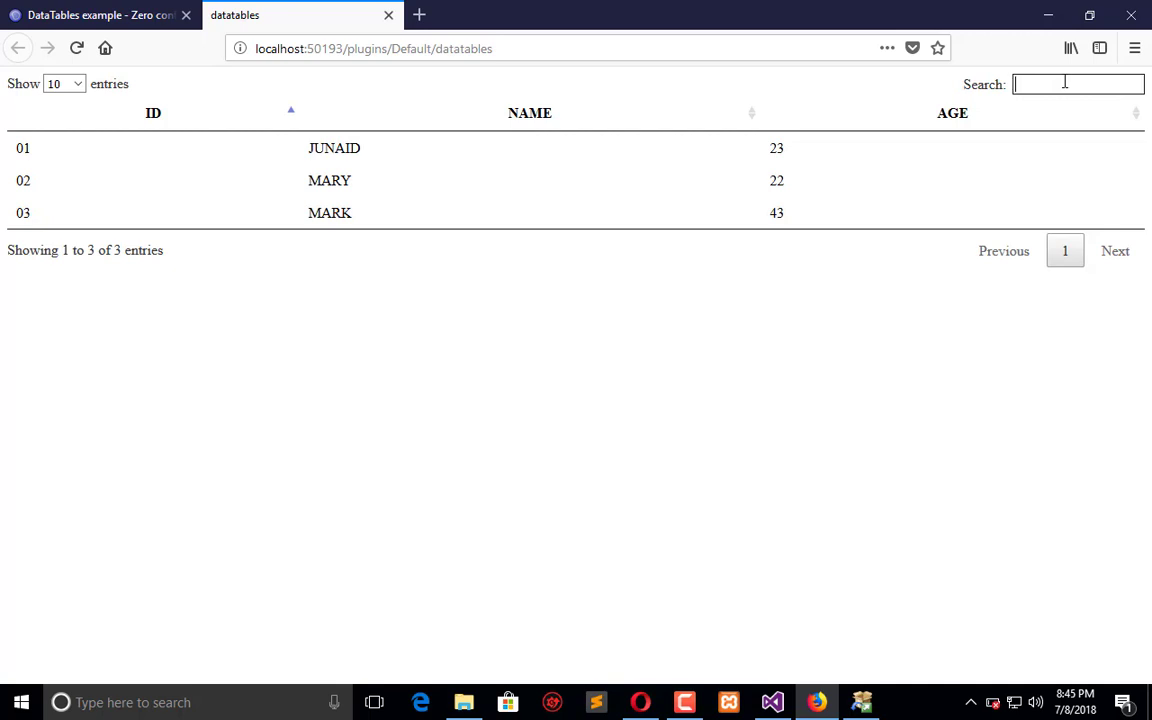
{"action": "mouse_move", "coordinate": [294, 115]}
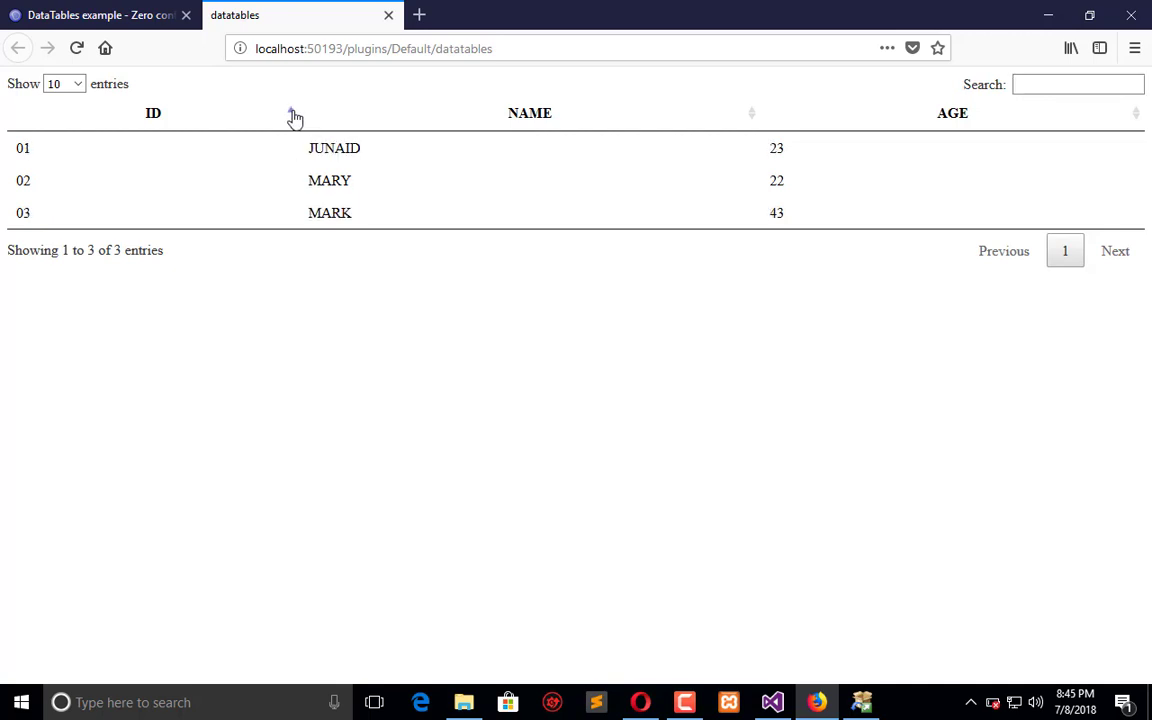